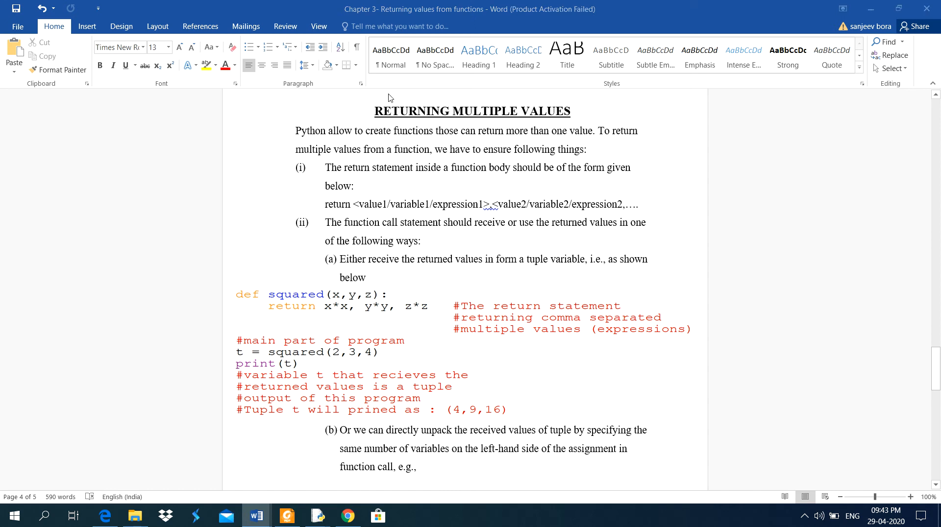
mouse_move(374, 115)
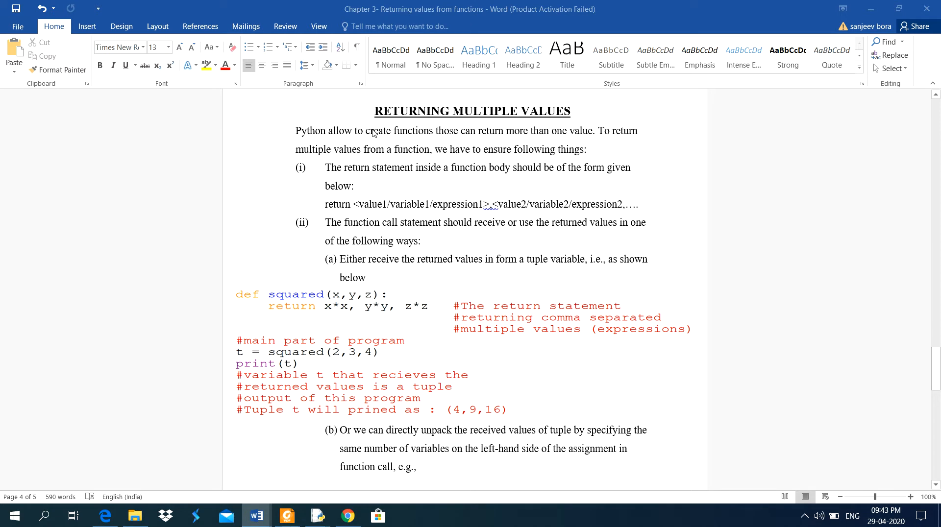
mouse_move(374, 161)
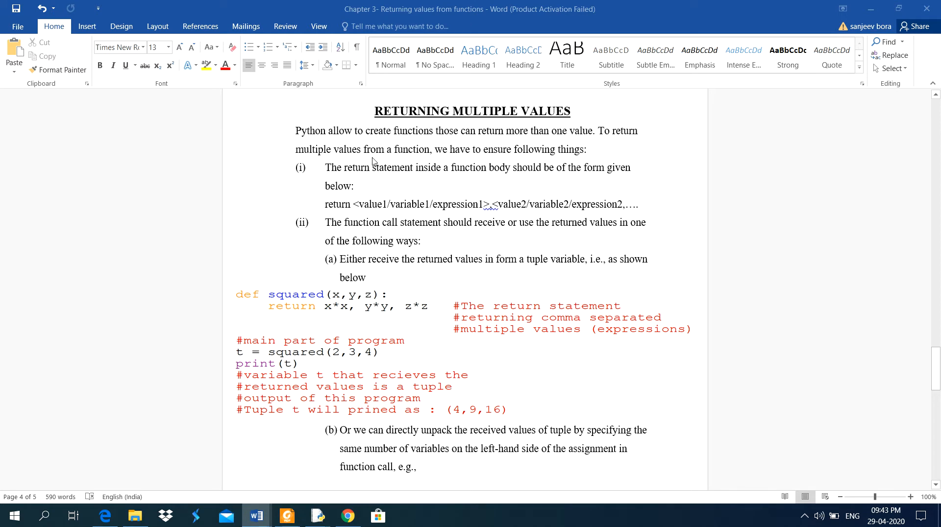
mouse_move(388, 181)
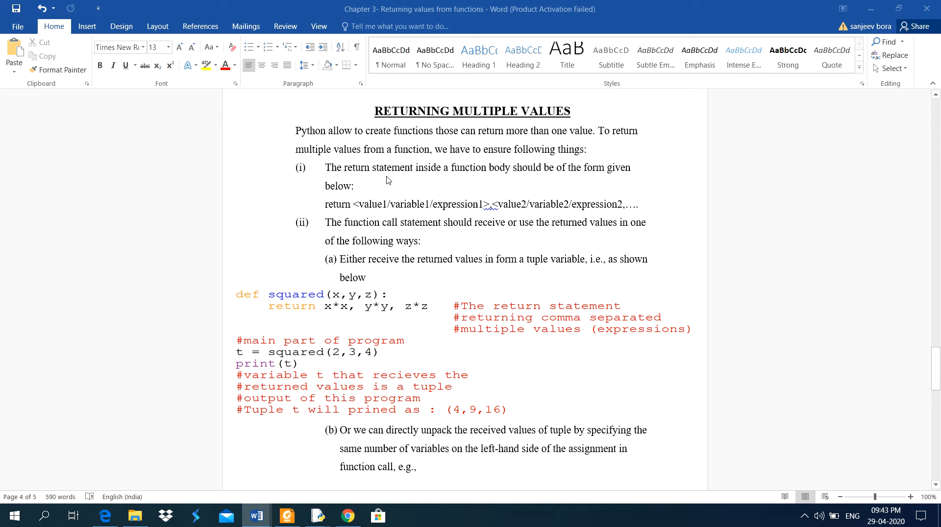
mouse_move(330, 141)
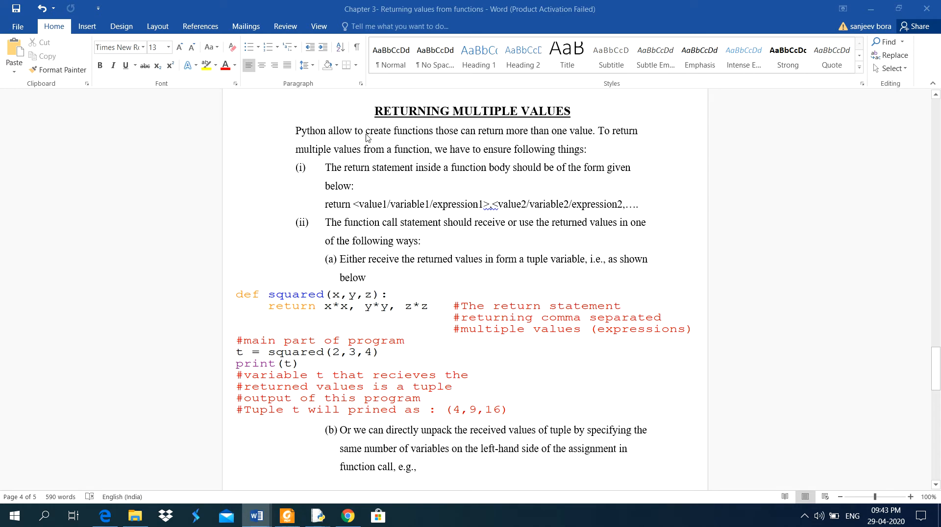
mouse_move(464, 144)
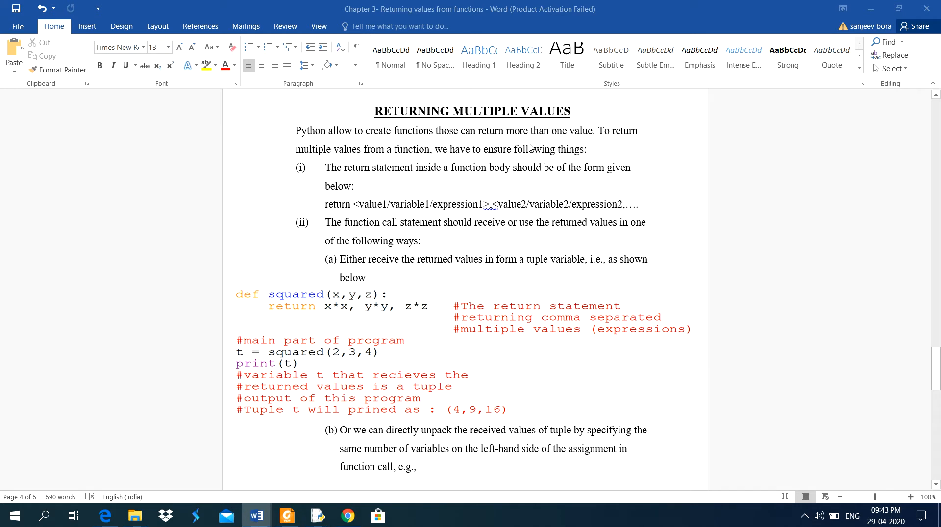
mouse_move(622, 148)
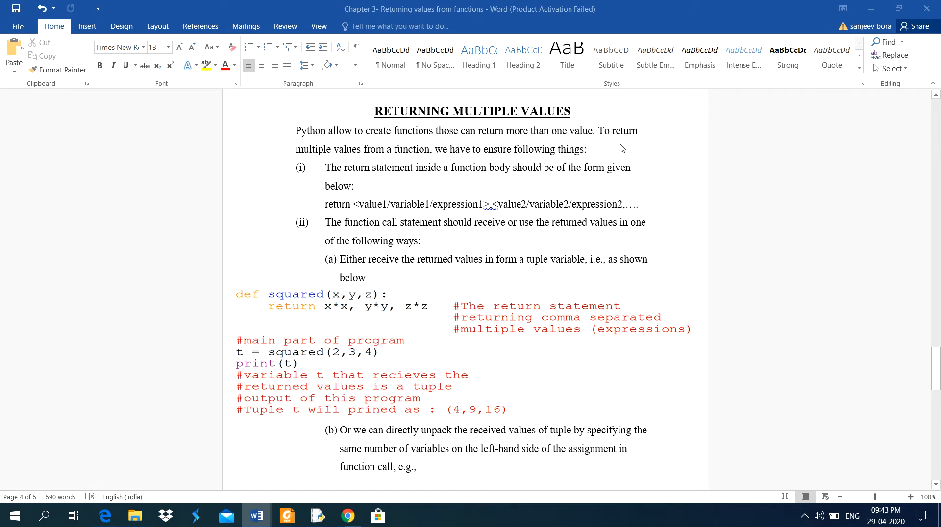
mouse_move(401, 166)
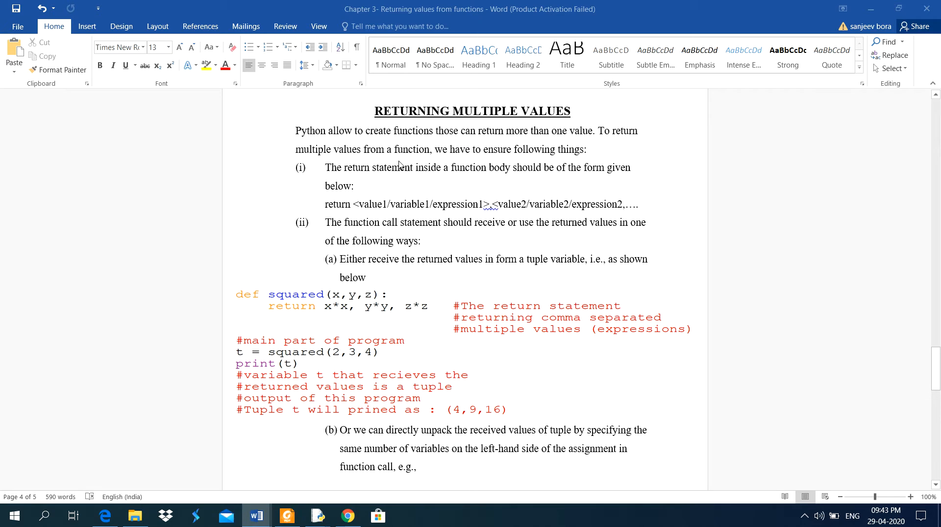
mouse_move(512, 164)
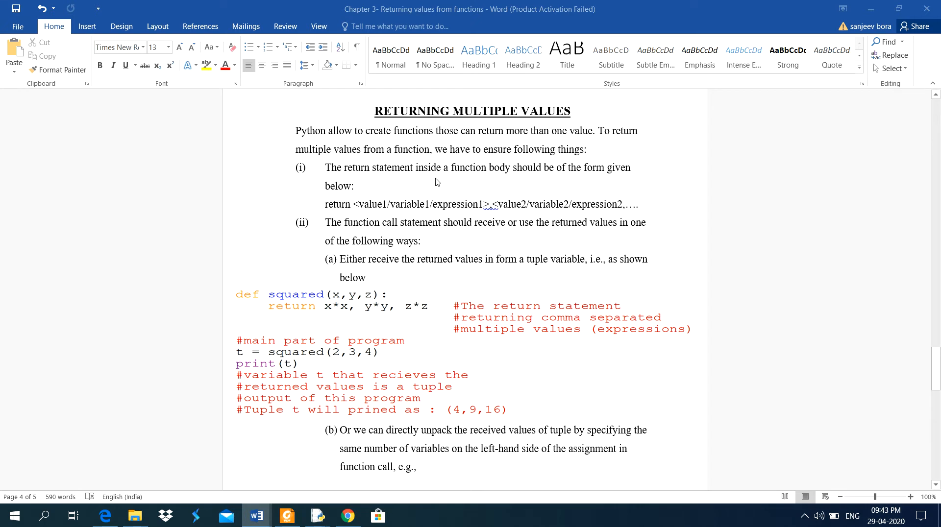
mouse_move(555, 182)
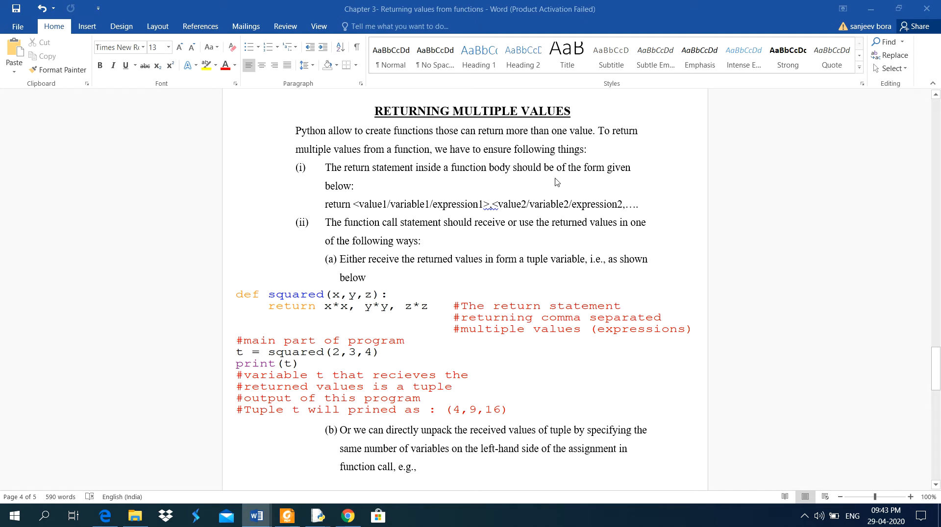
mouse_move(379, 213)
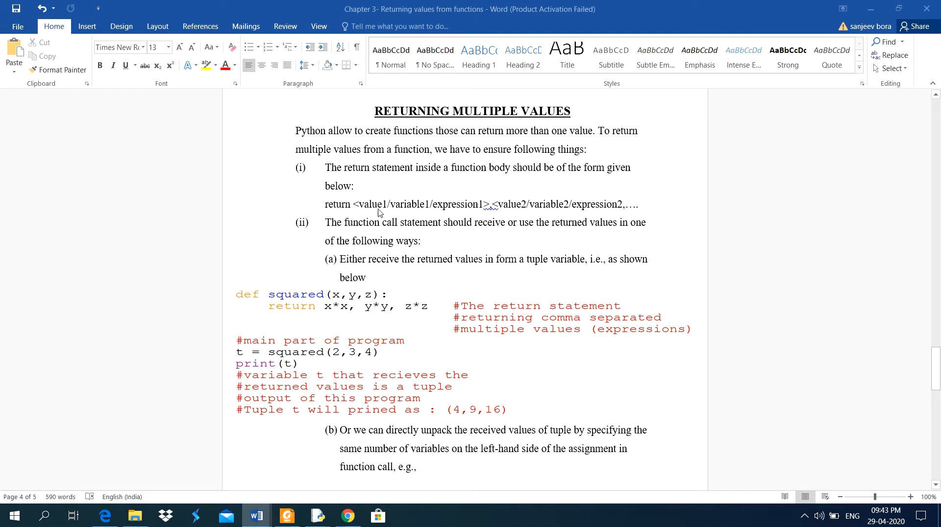
mouse_move(358, 210)
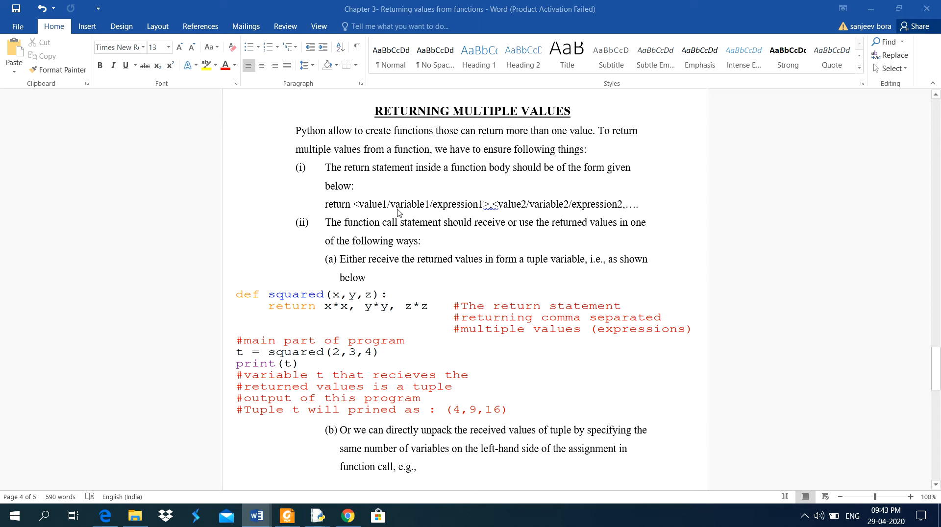
mouse_move(451, 215)
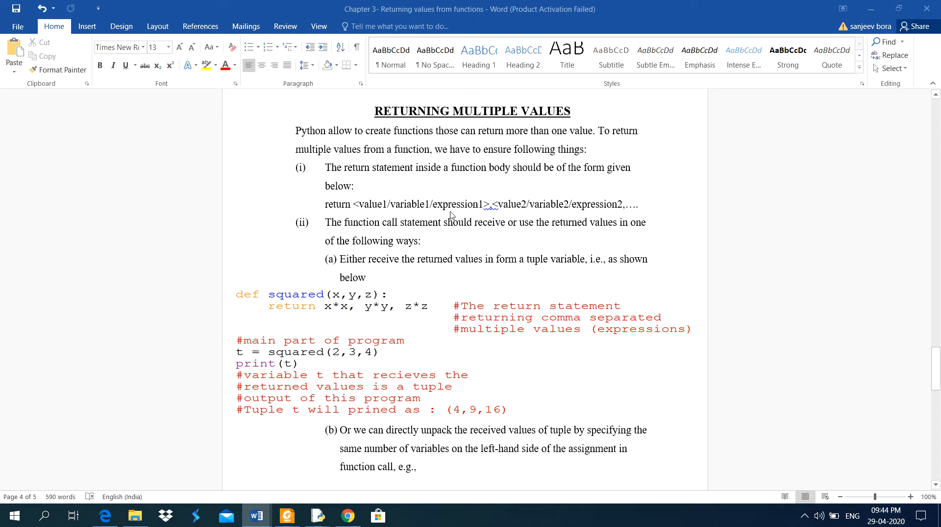
mouse_move(466, 219)
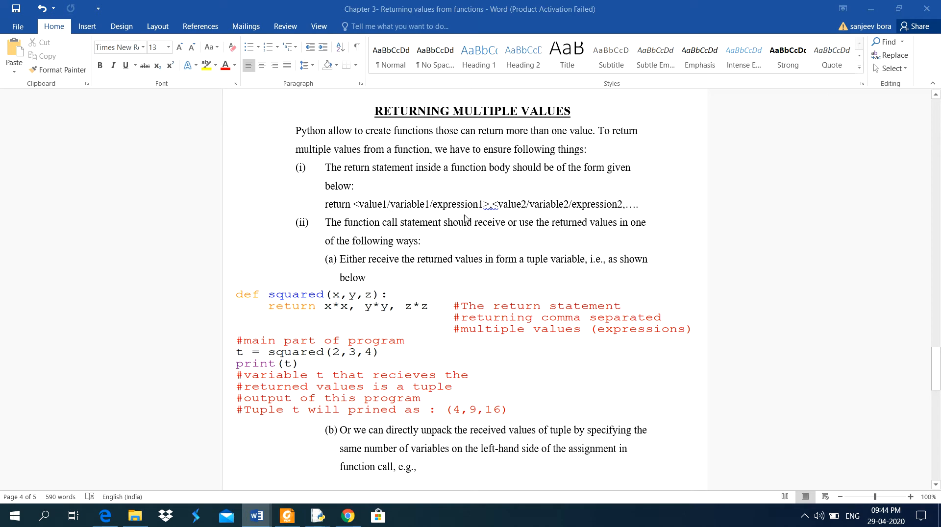
mouse_move(504, 215)
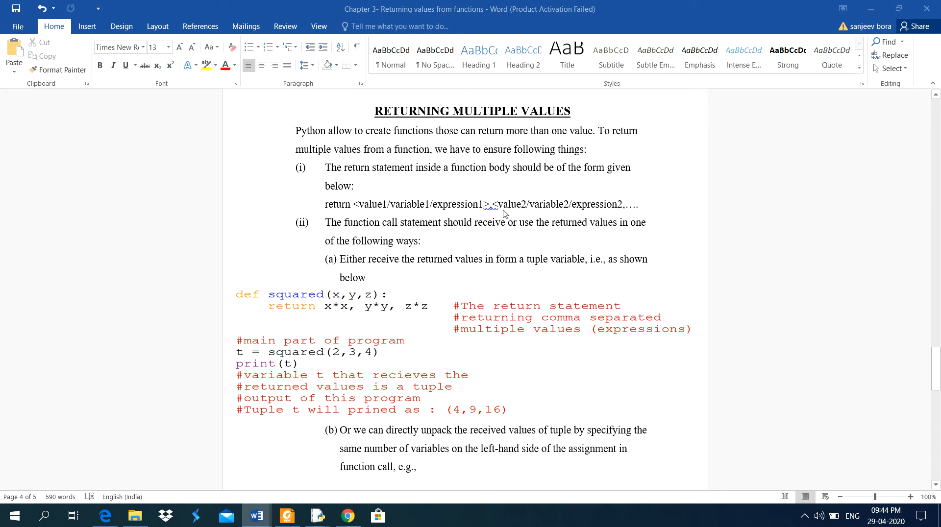
mouse_move(562, 216)
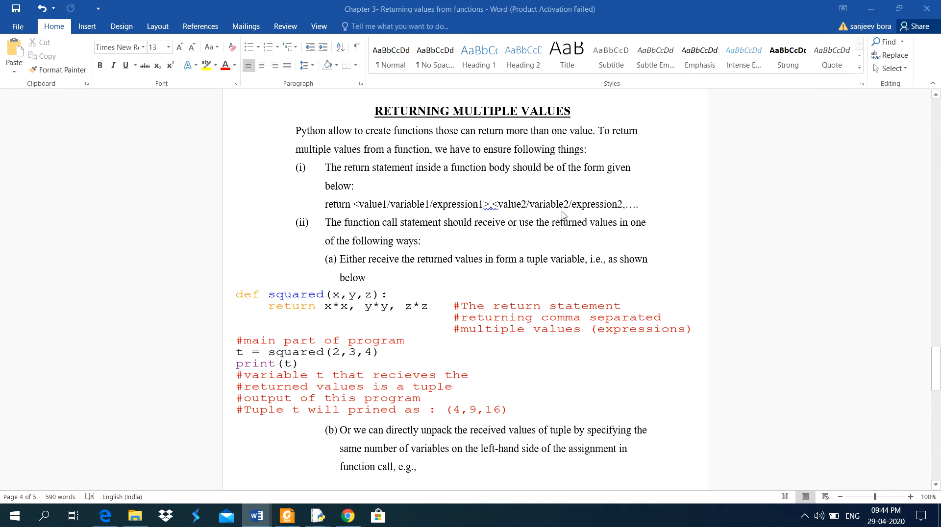
mouse_move(614, 215)
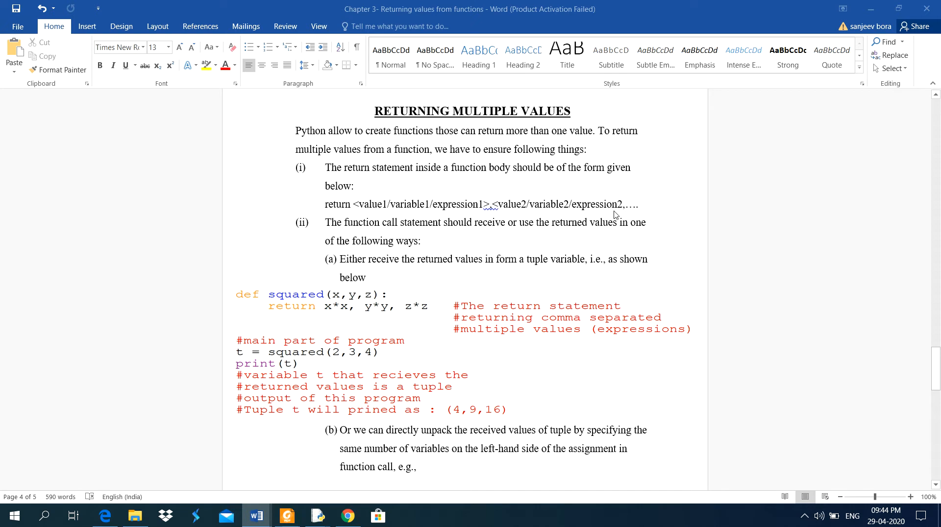
mouse_move(357, 227)
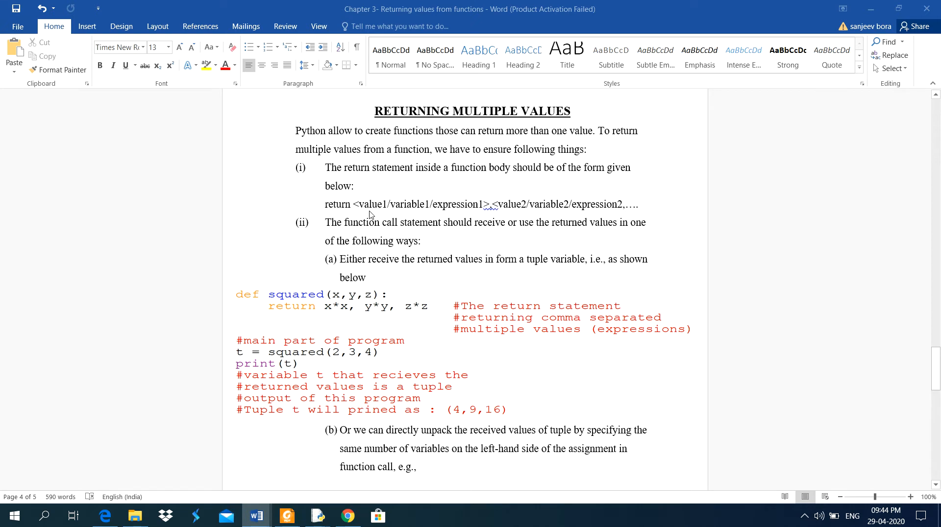
mouse_move(327, 232)
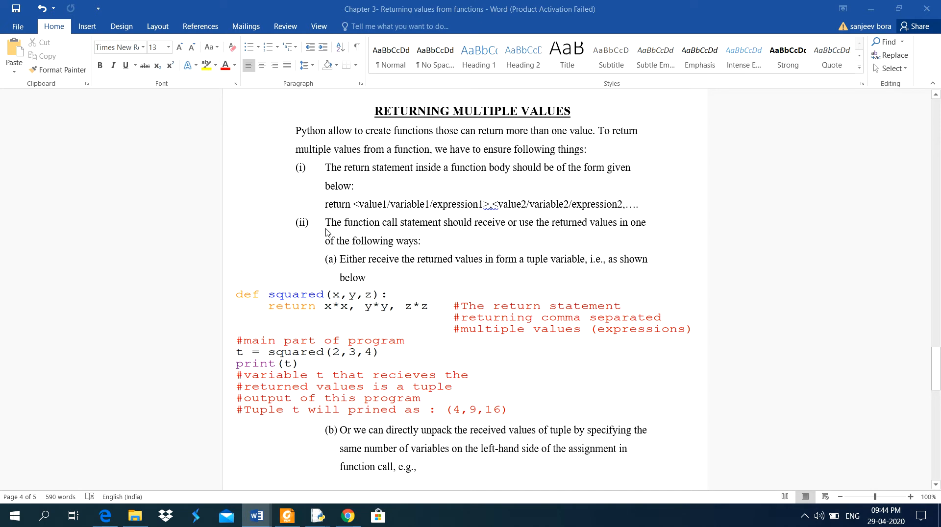
mouse_move(431, 240)
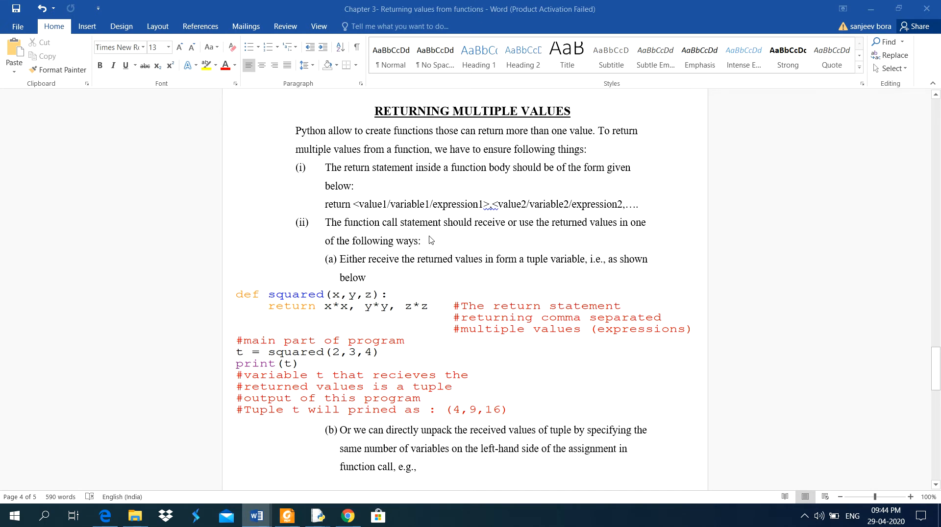
mouse_move(492, 240)
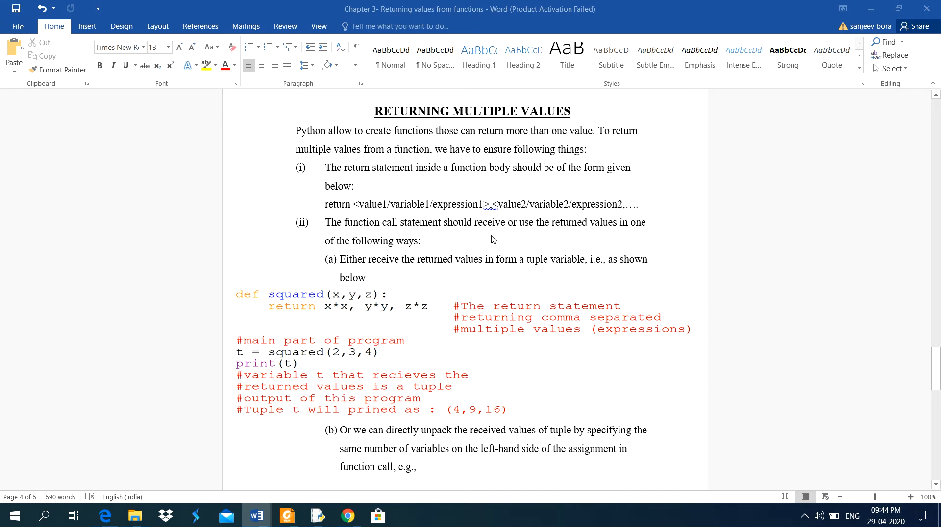
mouse_move(648, 231)
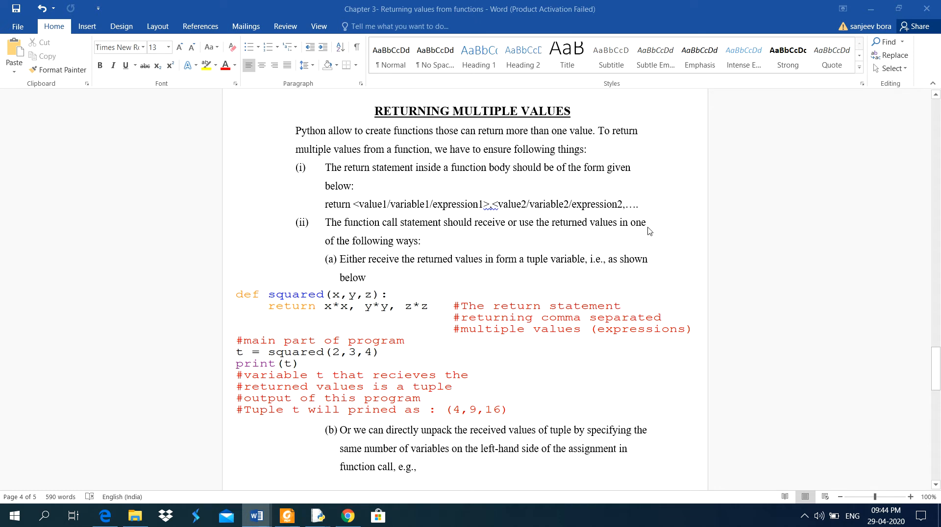
mouse_move(354, 256)
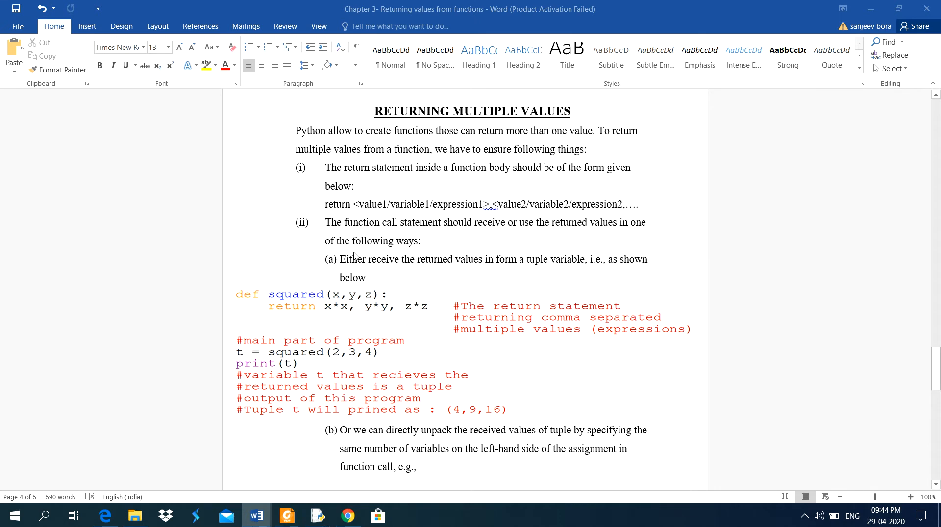
Step: Define squared(x,y,z) returning x*x, y*y, z*z in the new script
scroll(down, 3)
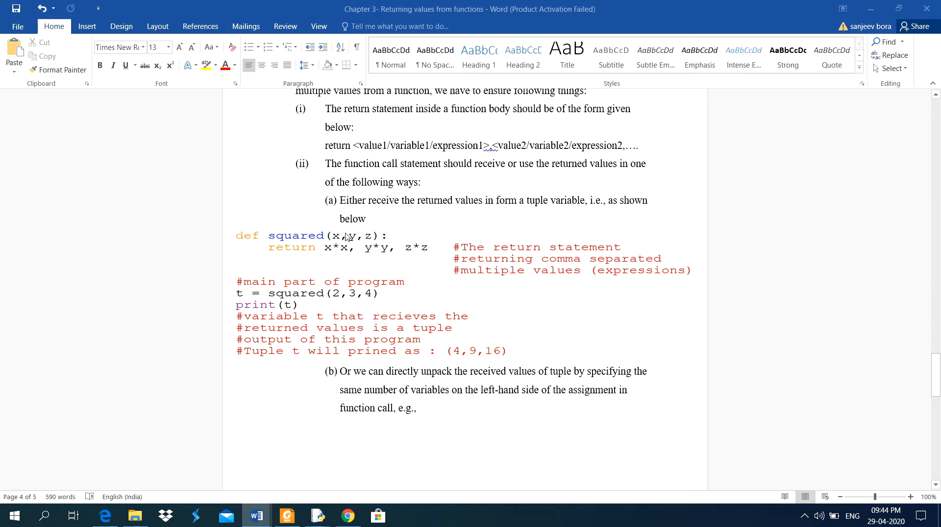
mouse_move(497, 220)
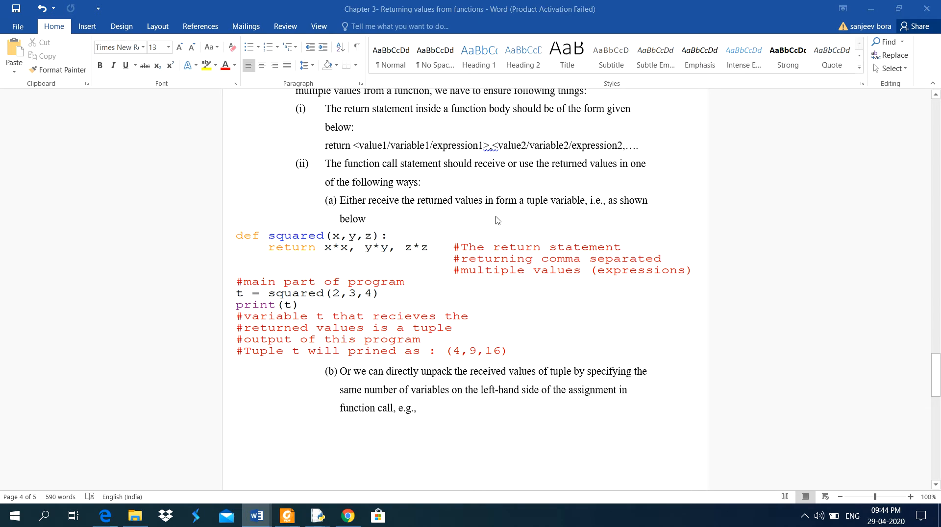
mouse_move(600, 222)
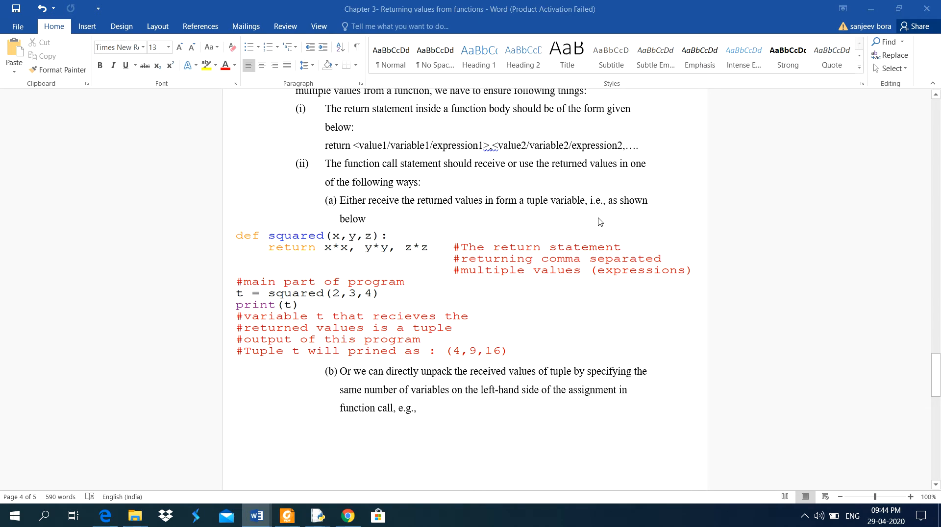
mouse_move(519, 213)
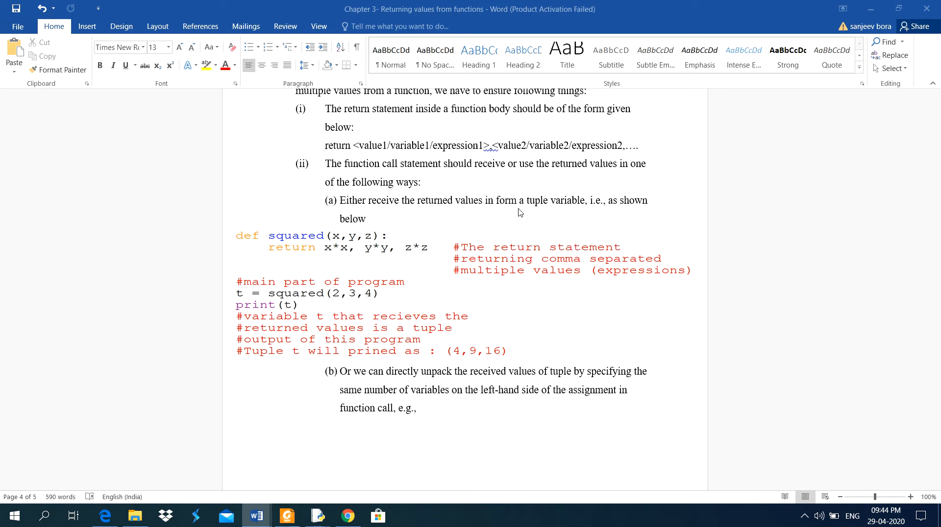
mouse_move(577, 213)
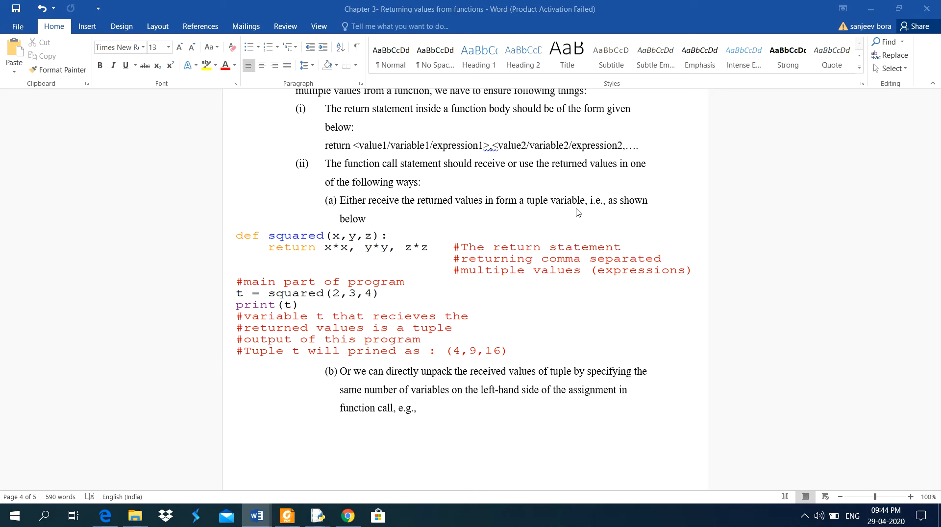
mouse_move(634, 214)
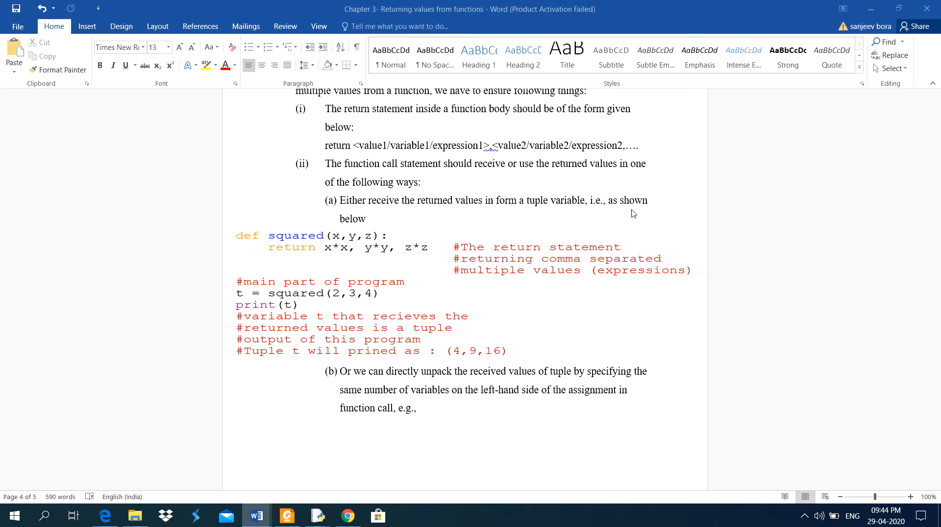
mouse_move(258, 242)
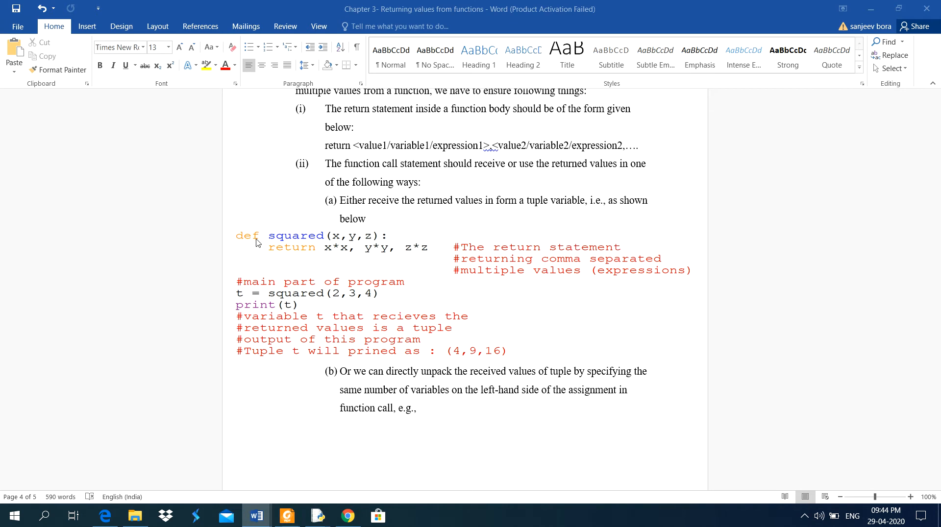
scroll(down, 3)
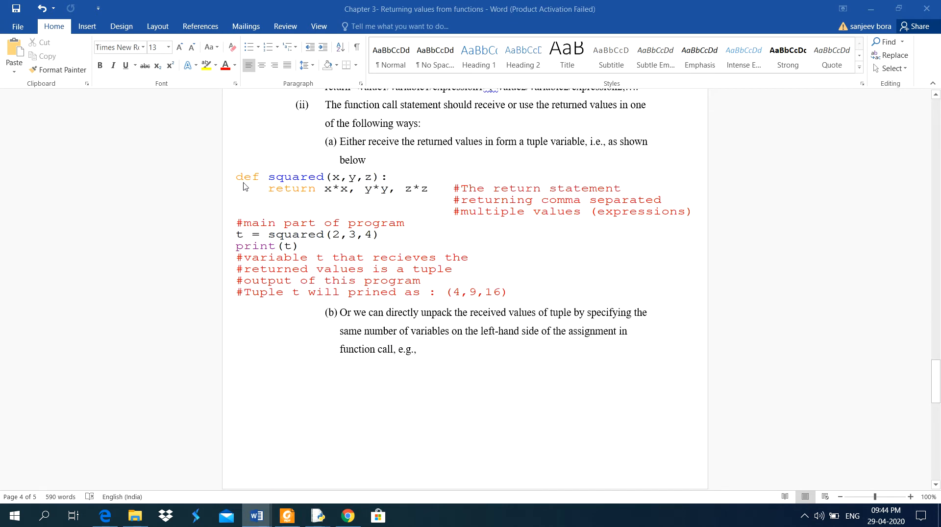
mouse_move(328, 184)
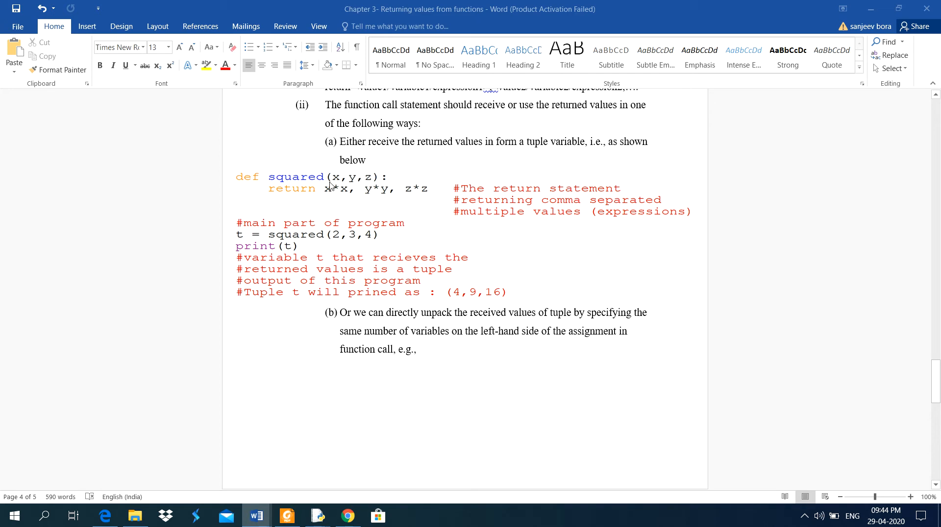
mouse_move(376, 181)
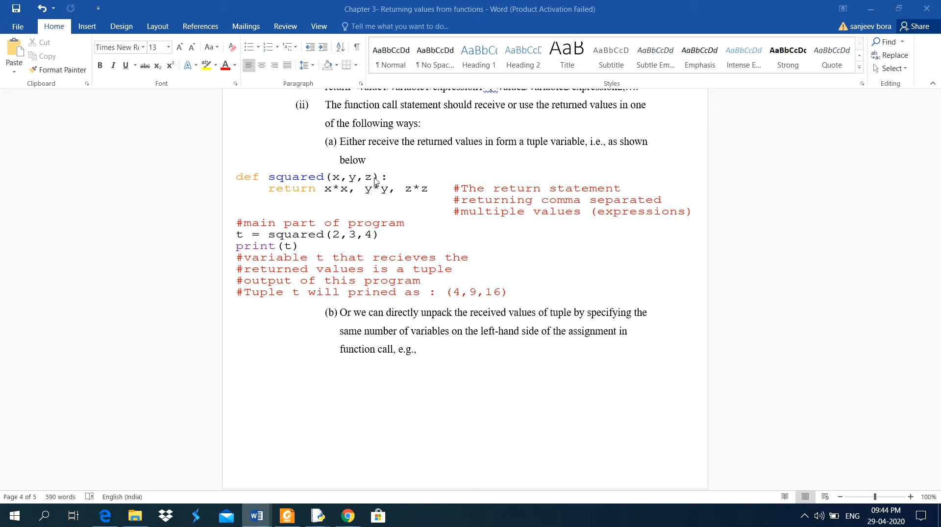
mouse_move(362, 188)
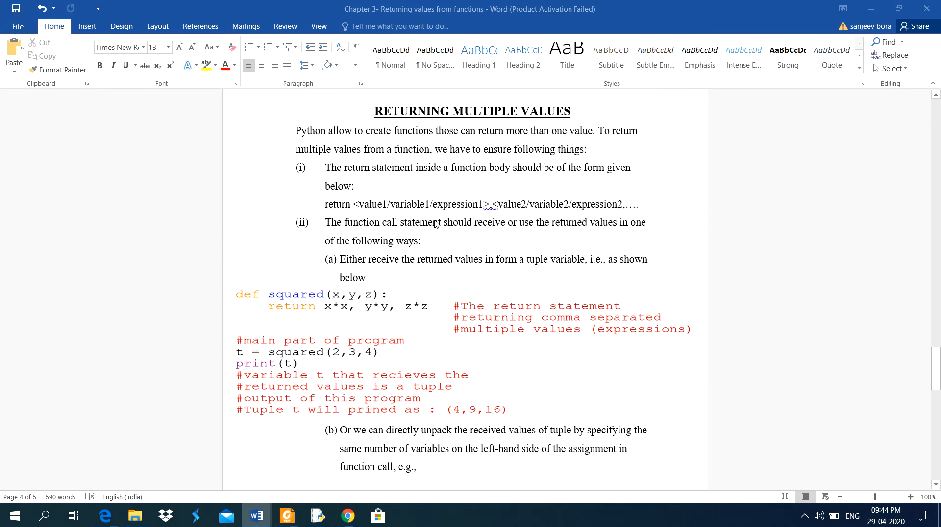
mouse_move(373, 204)
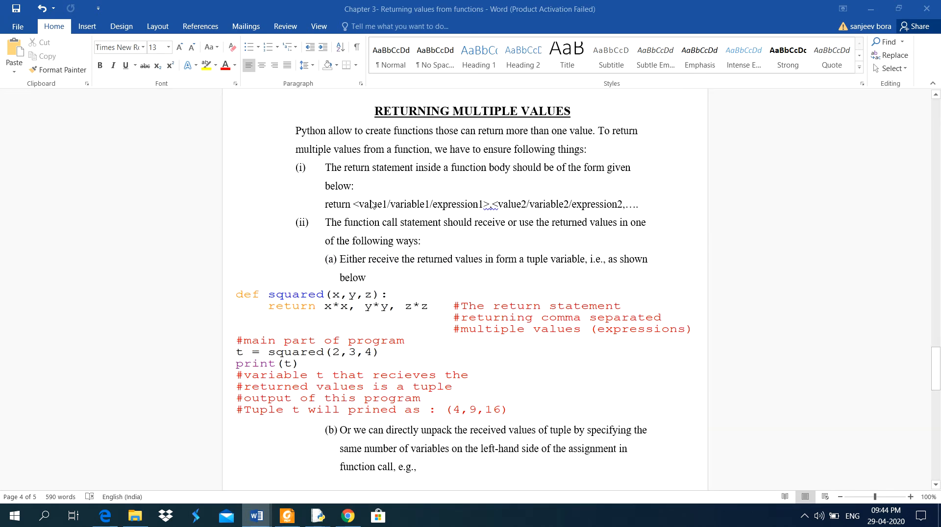
scroll(down, 3)
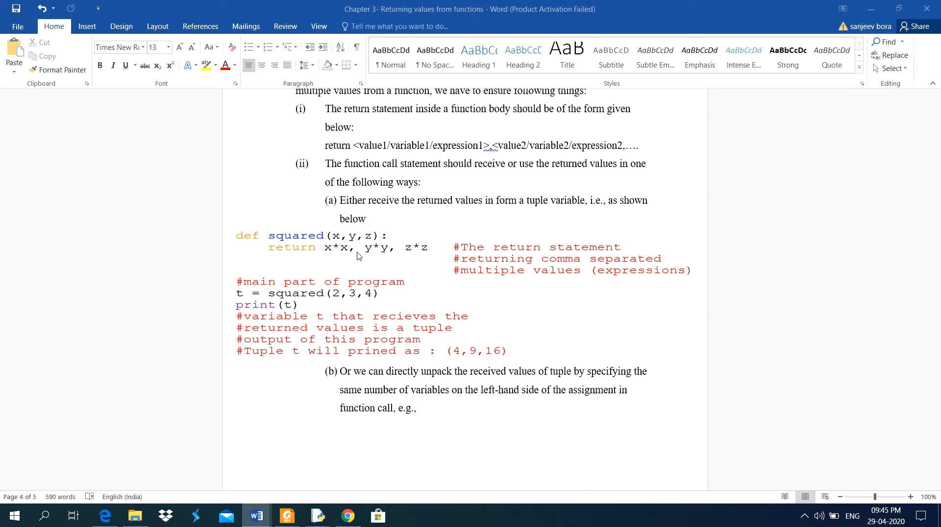
mouse_move(420, 264)
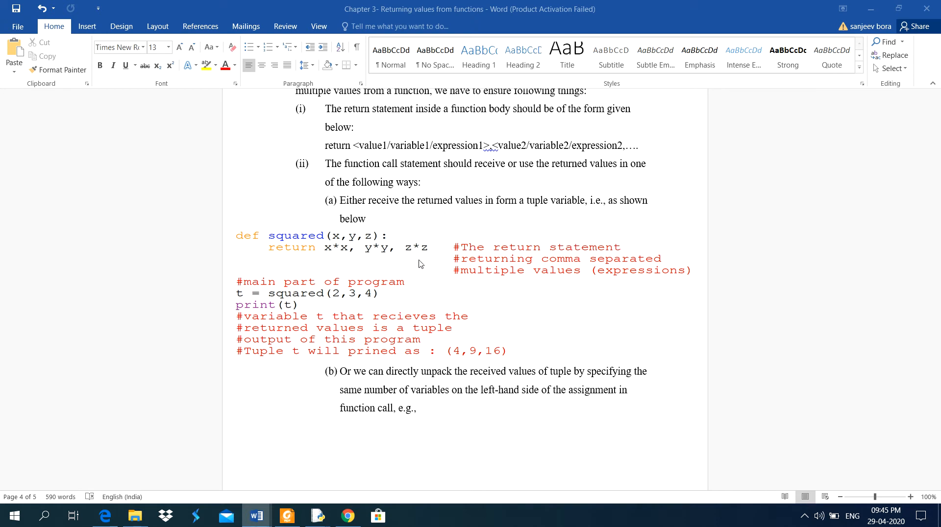
scroll(down, 3)
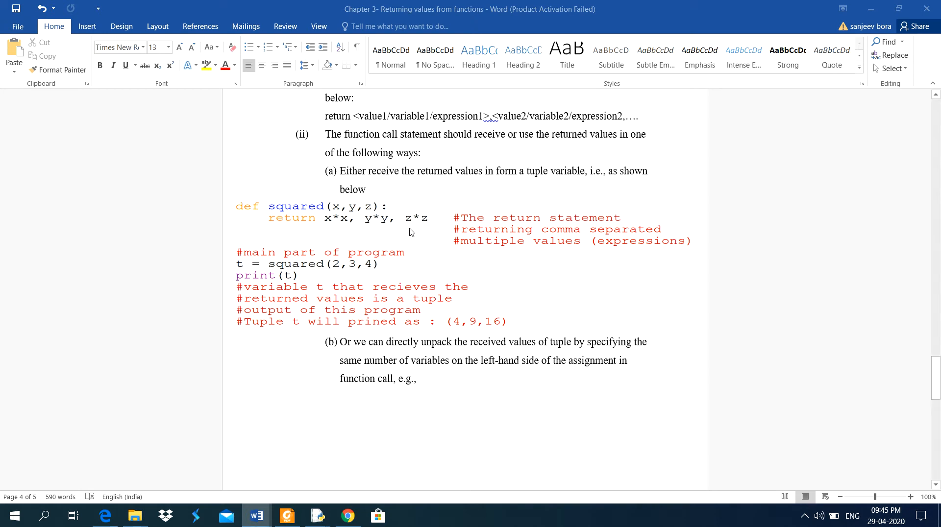
mouse_move(454, 229)
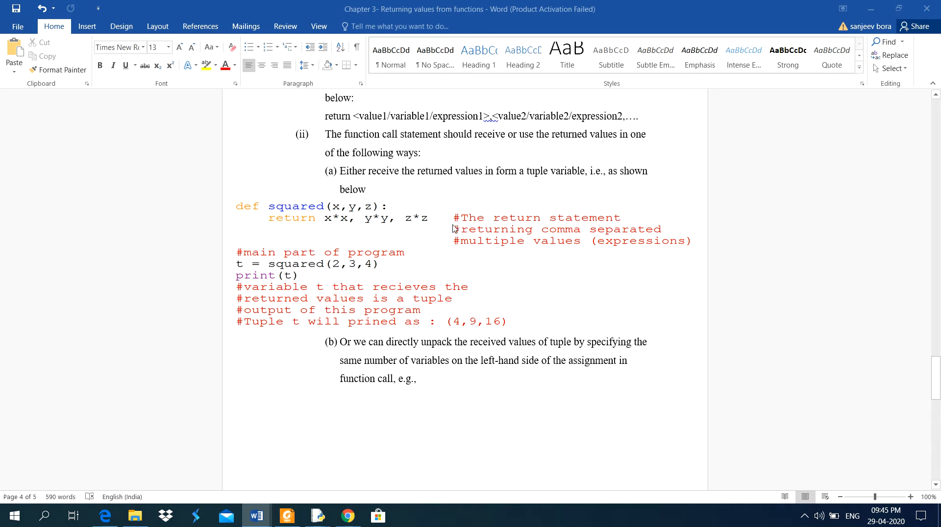
mouse_move(468, 220)
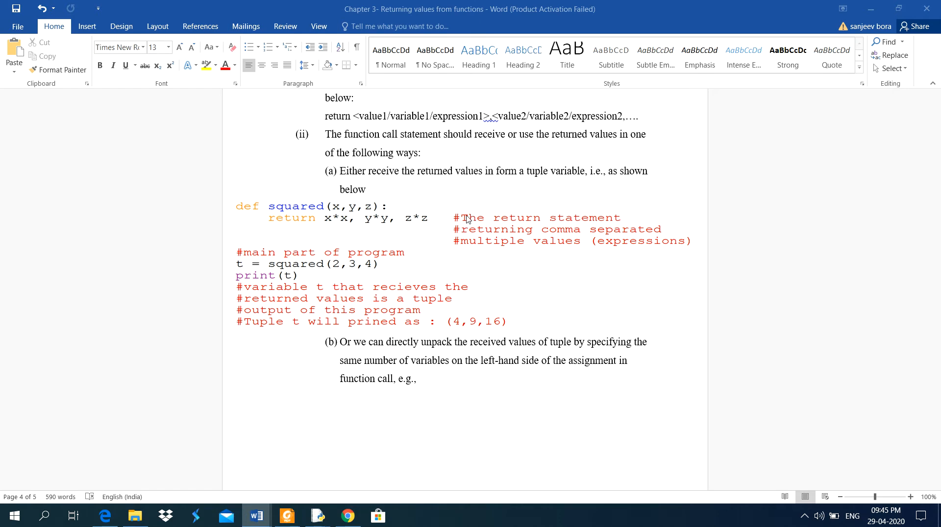
mouse_move(498, 239)
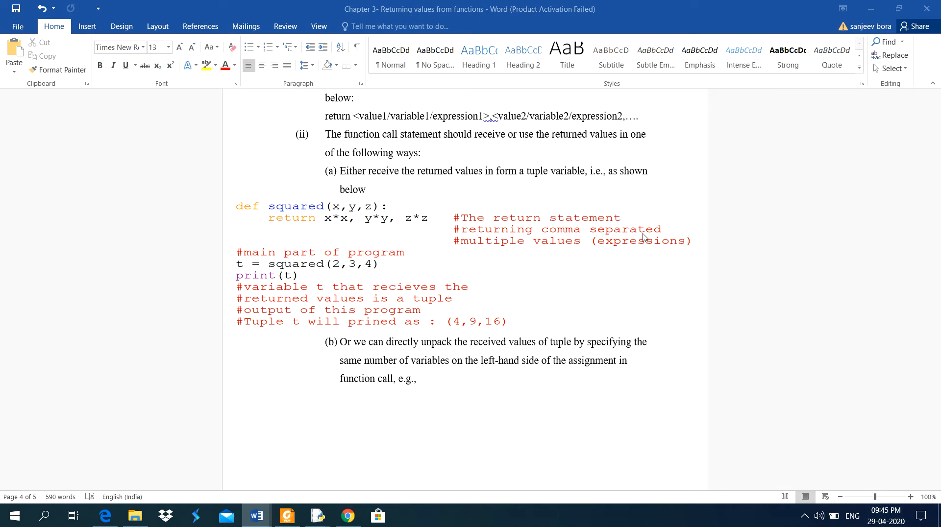
mouse_move(671, 259)
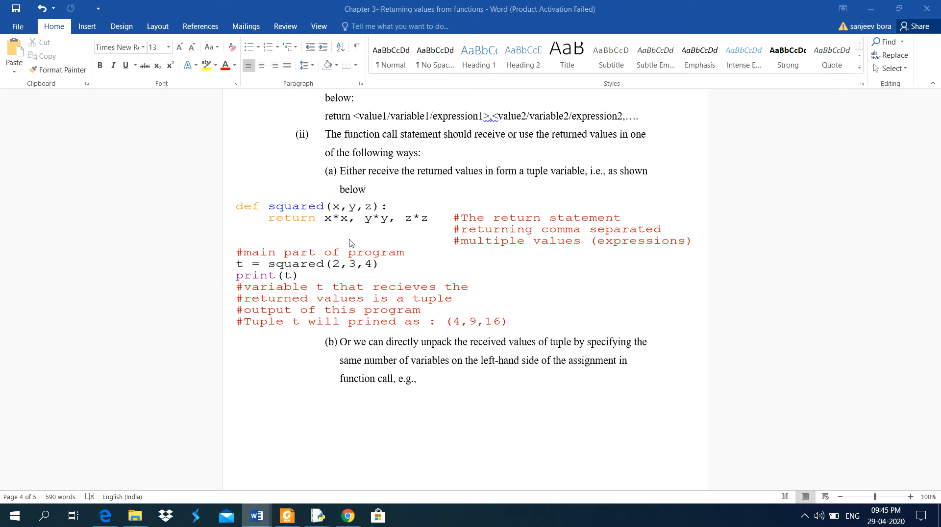
mouse_move(271, 251)
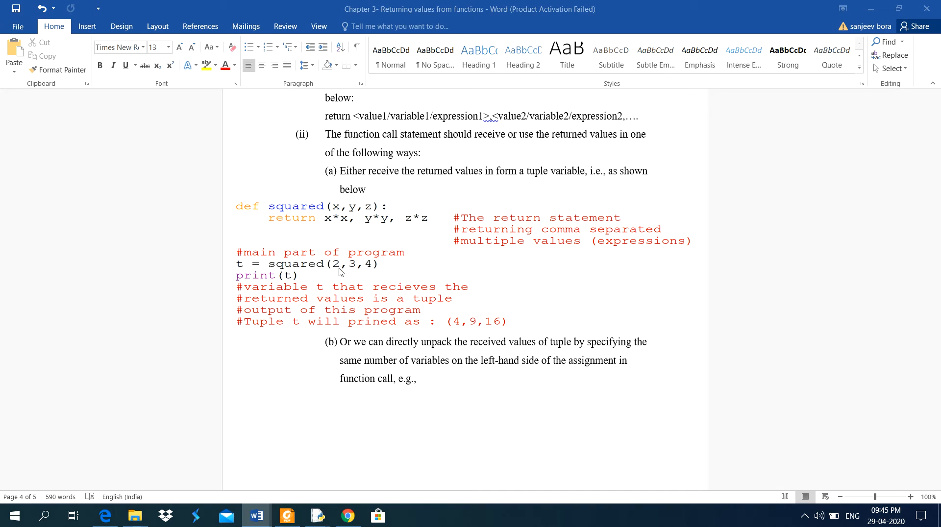
mouse_move(358, 274)
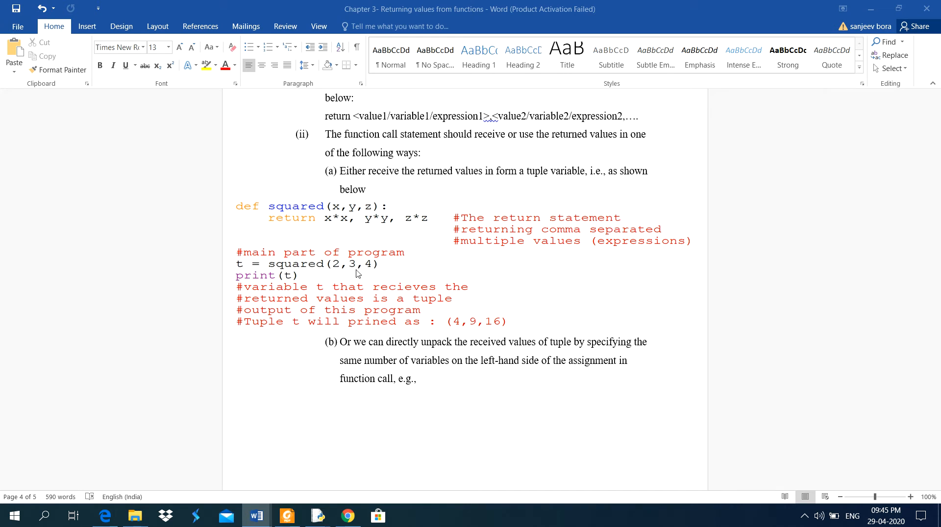
mouse_move(374, 265)
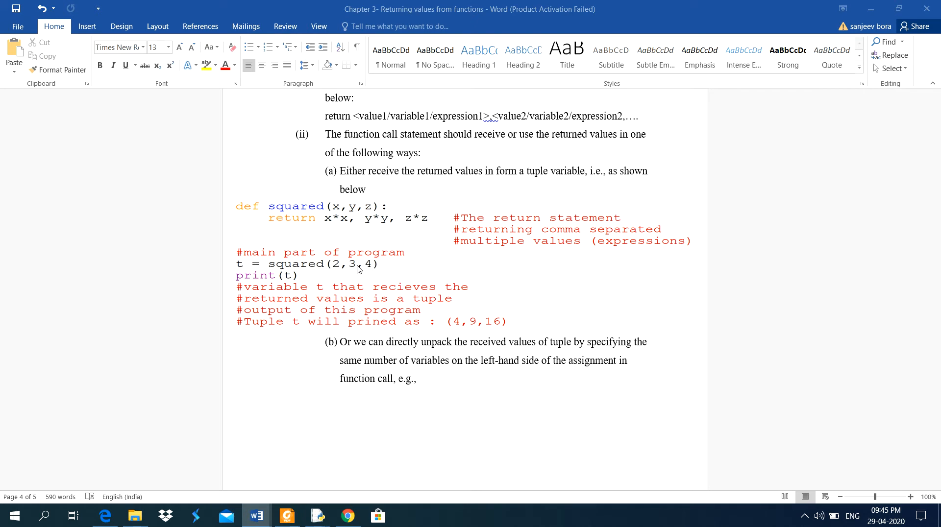
mouse_move(340, 271)
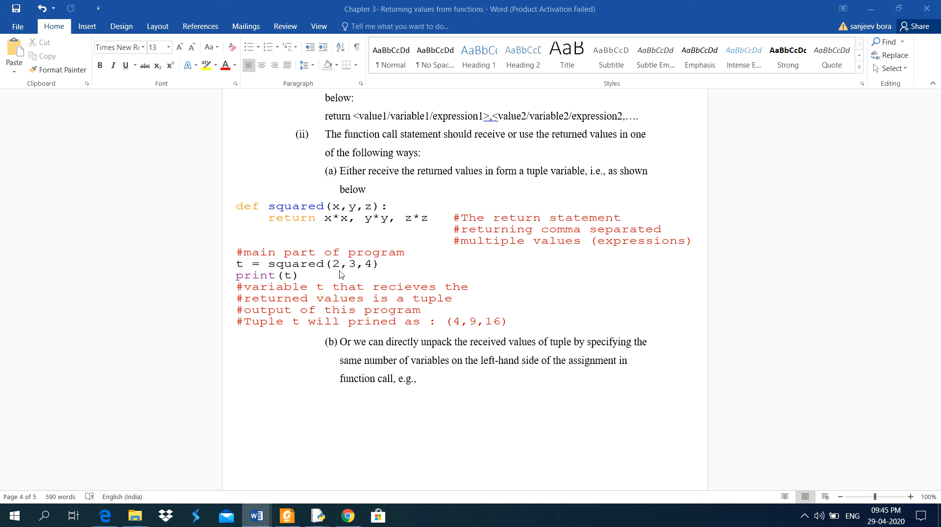
mouse_move(335, 273)
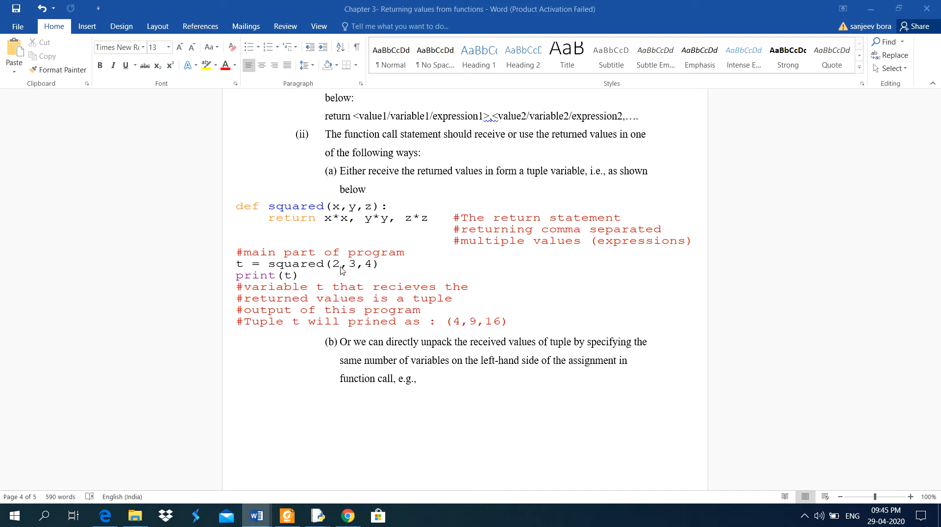
mouse_move(352, 220)
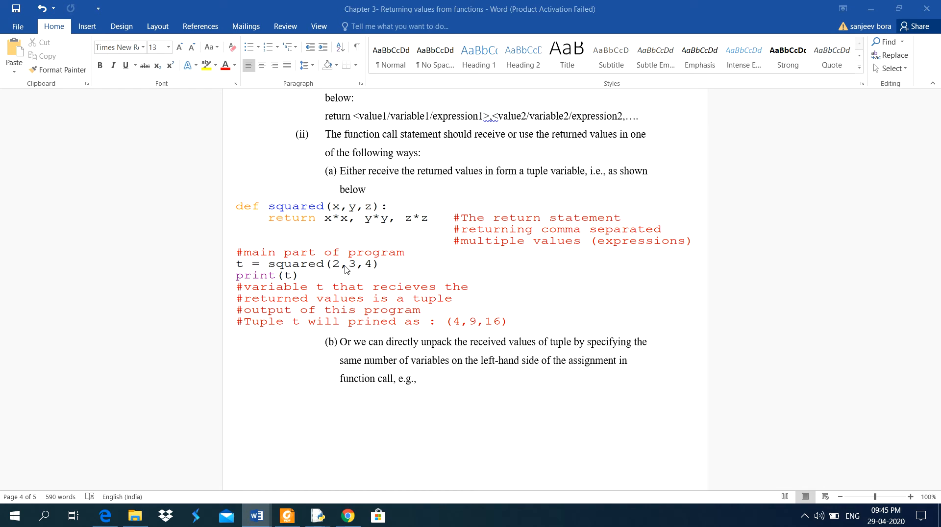
mouse_move(360, 230)
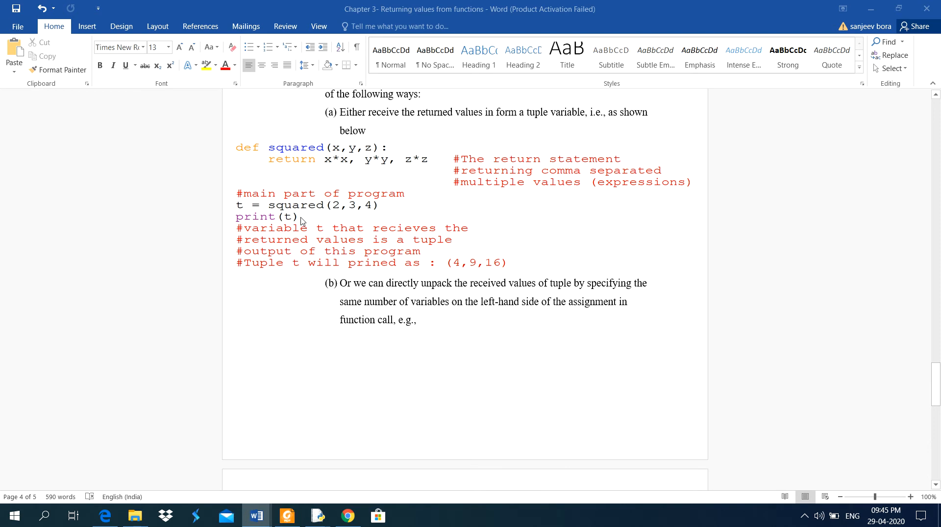
mouse_move(290, 234)
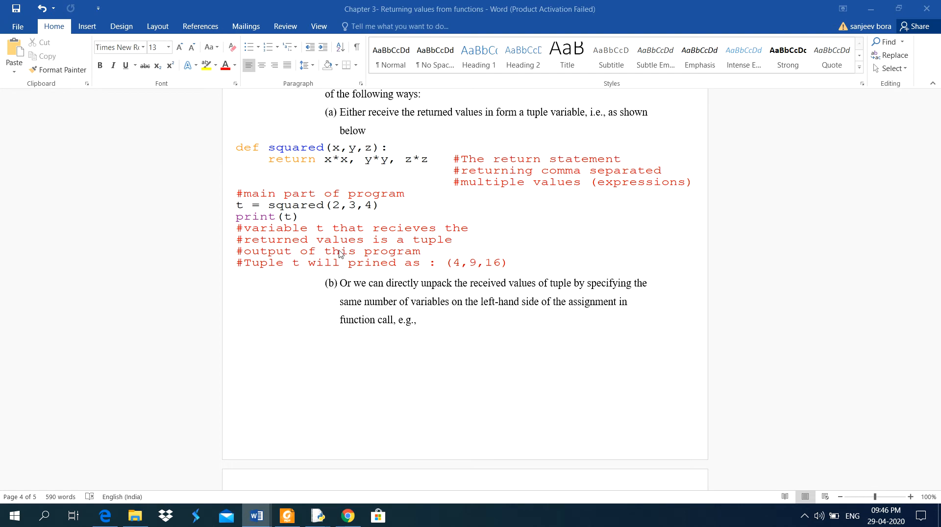
mouse_move(415, 244)
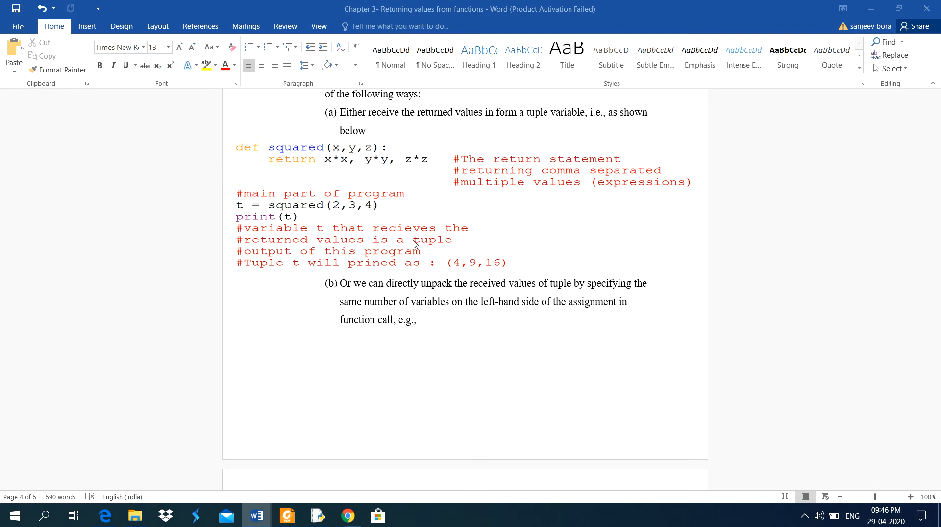
mouse_move(262, 257)
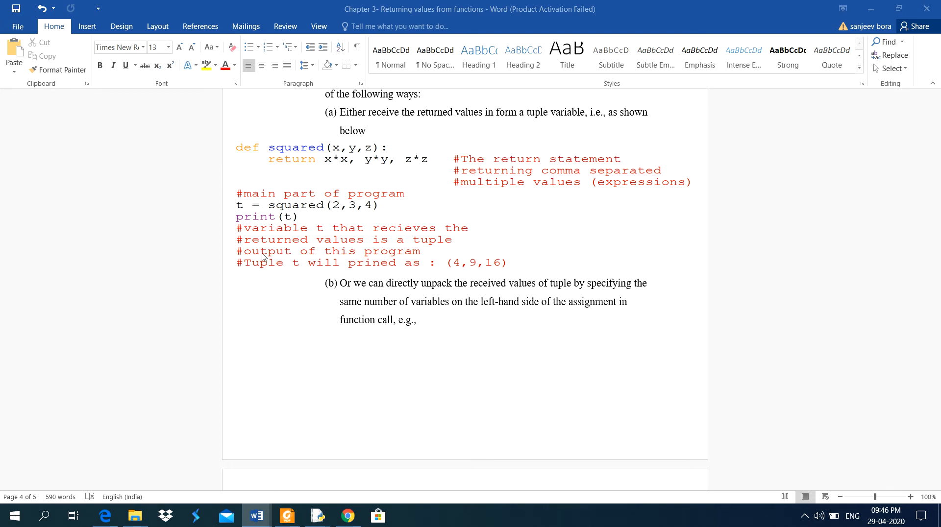
mouse_move(271, 276)
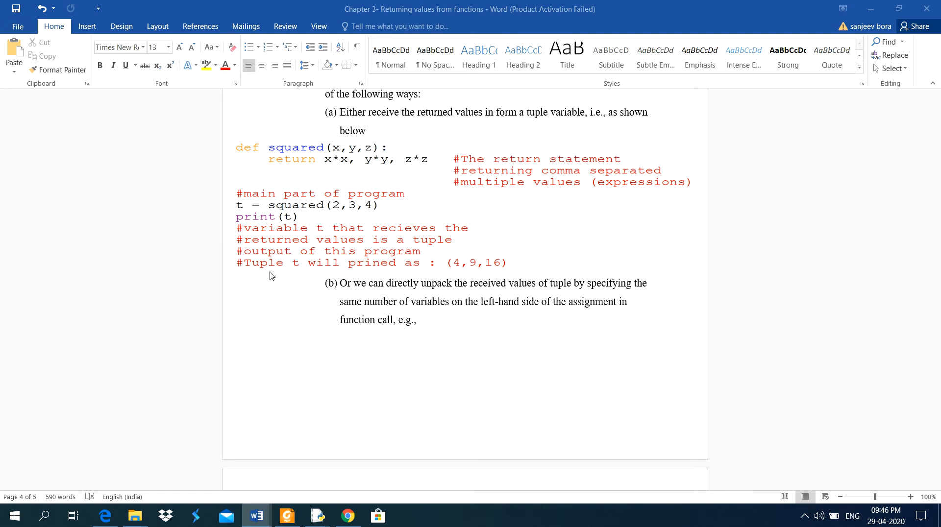
mouse_move(375, 277)
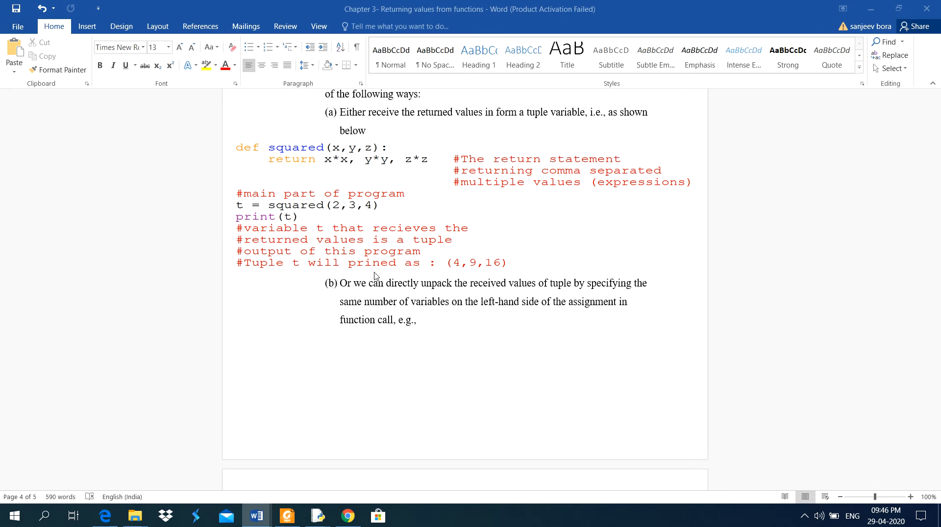
mouse_move(517, 295)
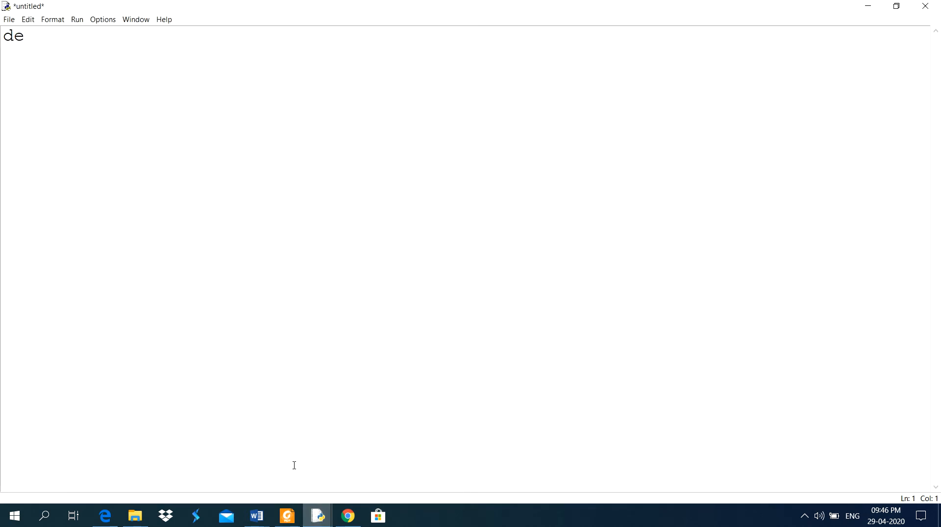
text(f square)
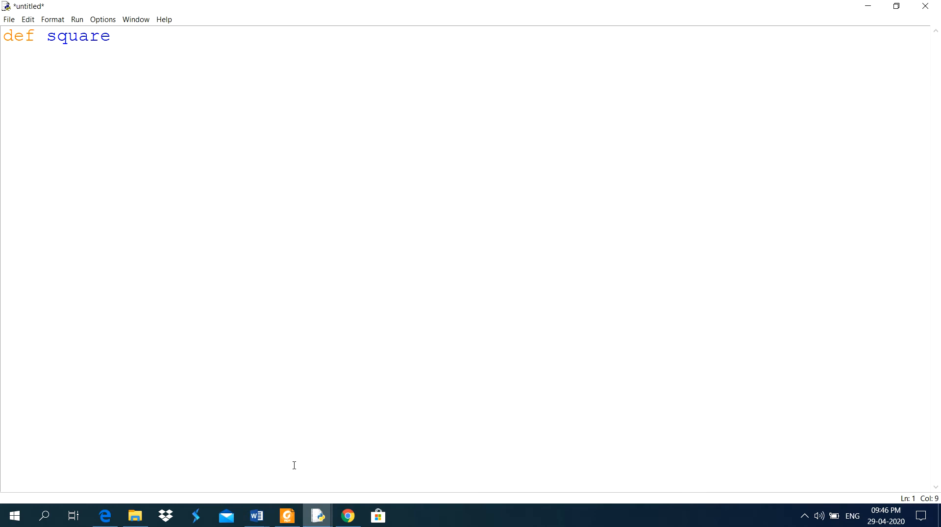
text(d(x,y)
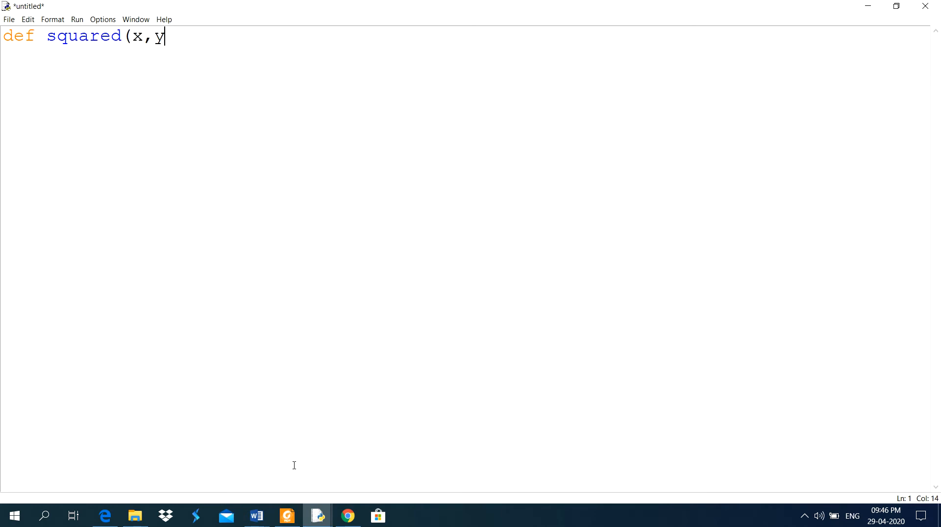
text(,z):)
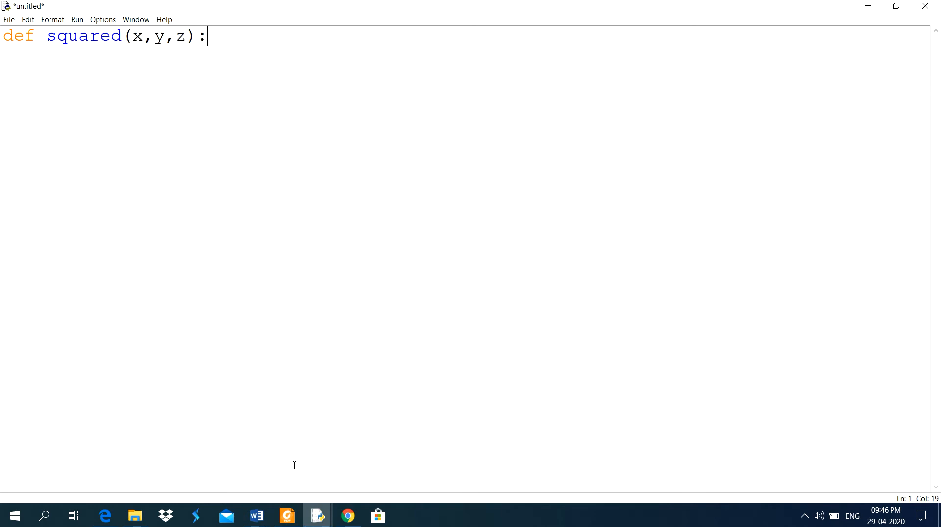
text(return)
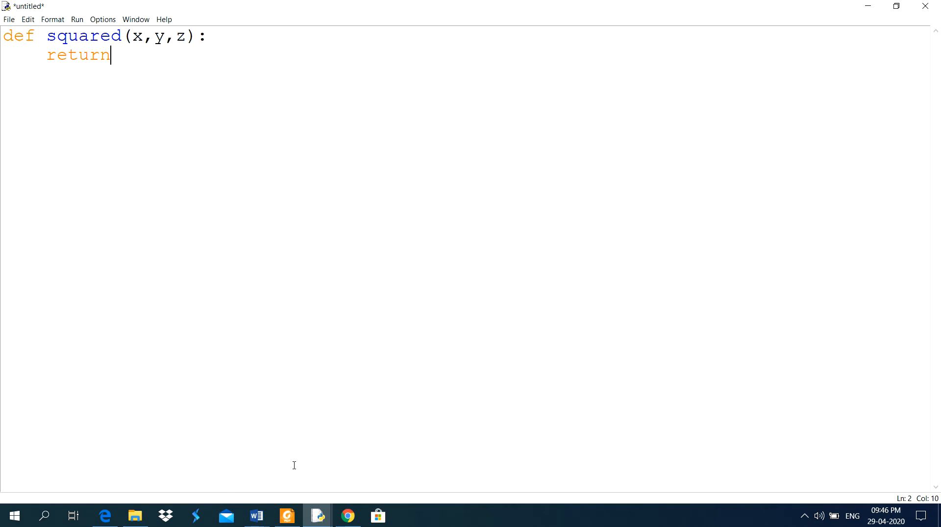
text(x*x)
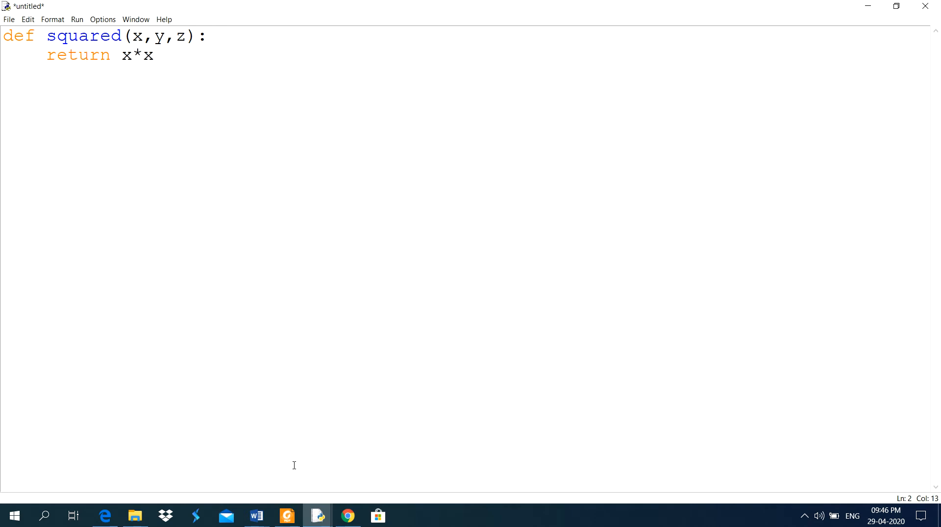
text(,y*)
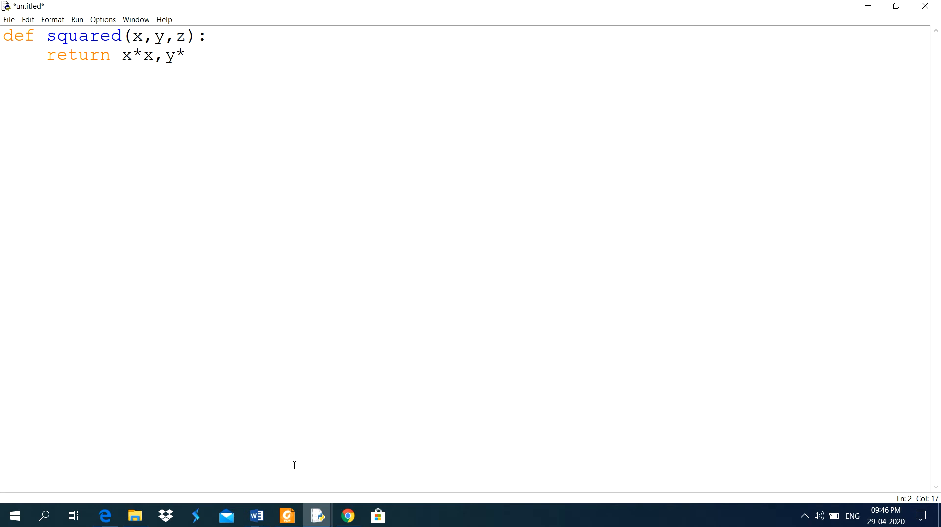
text(y,z*z)
text(#)
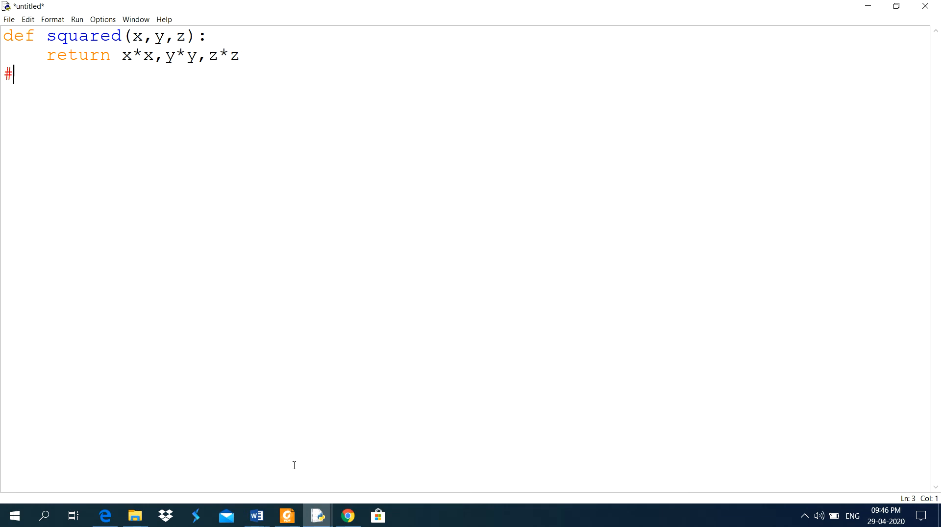
Step: Add a '#main part' comment, t=squared(2,3,4) and print(t)
text(main part)
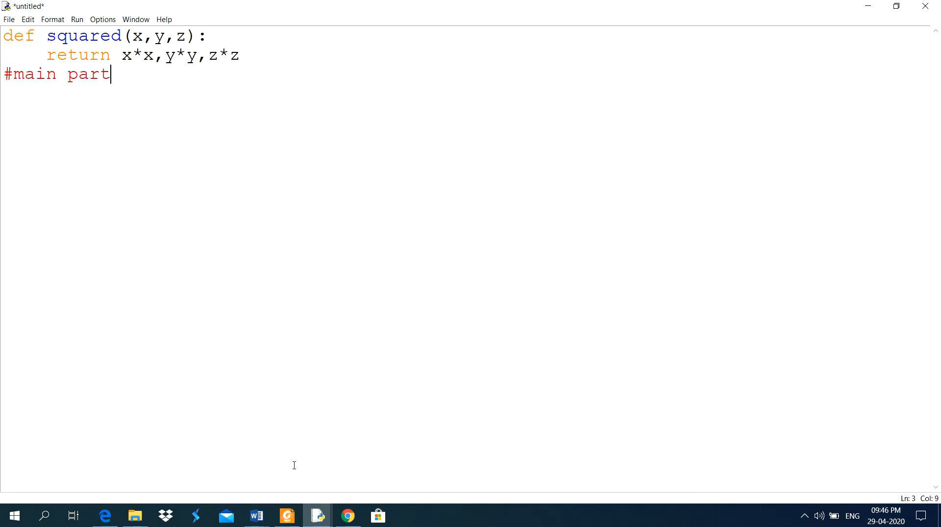
text(of a program)
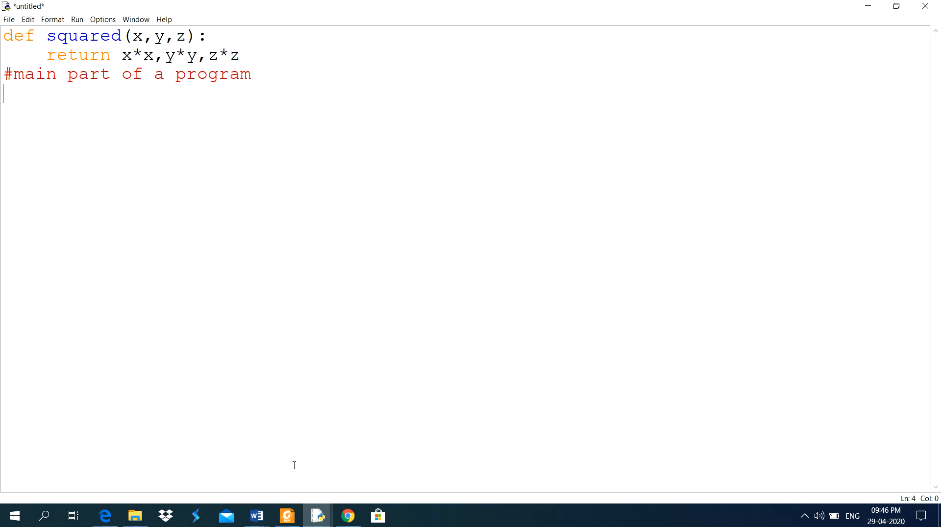
text(t=)
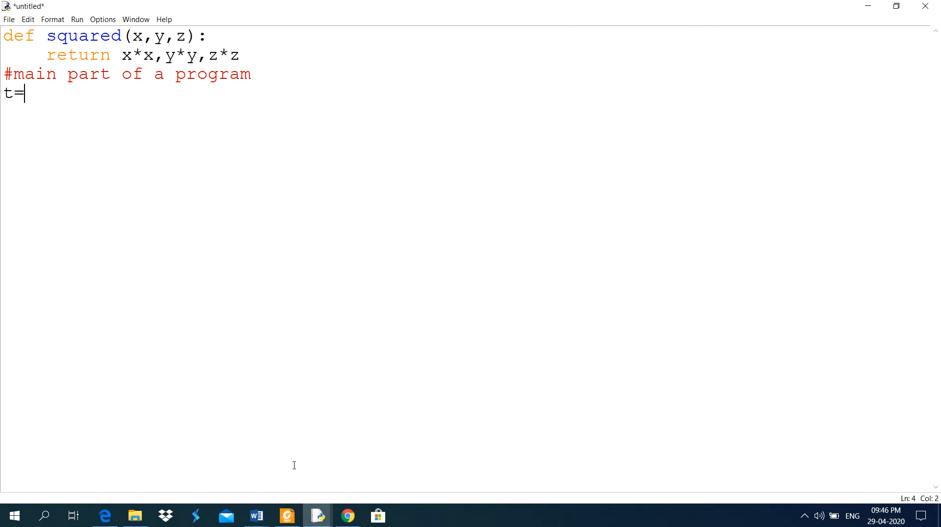
text(squa)
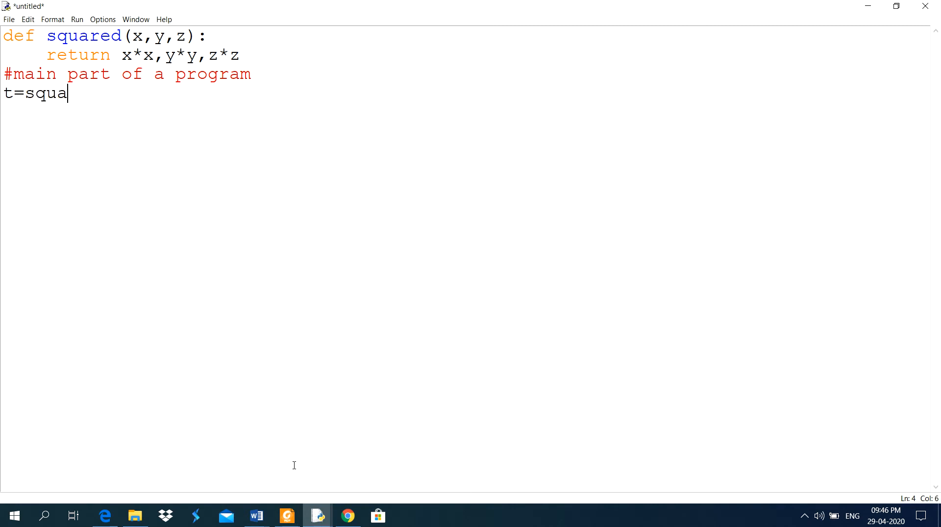
text(r)
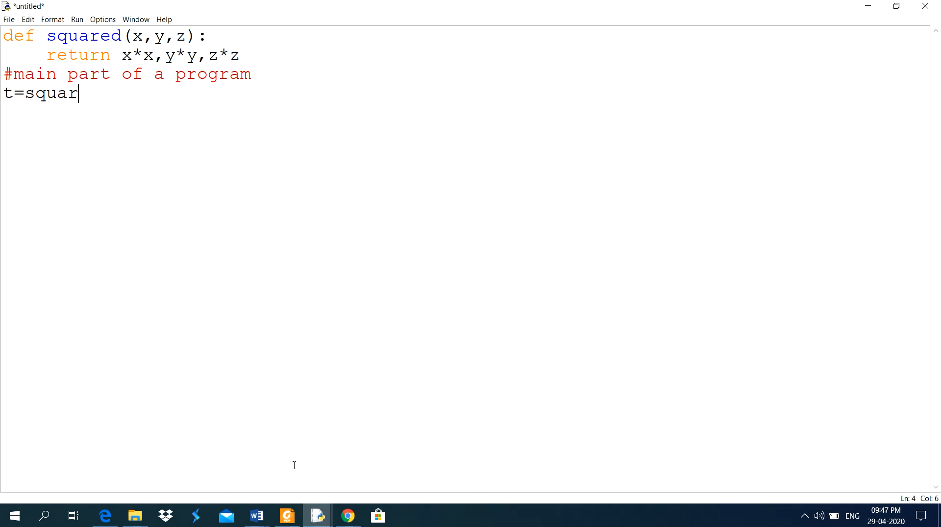
text(ed(2,)
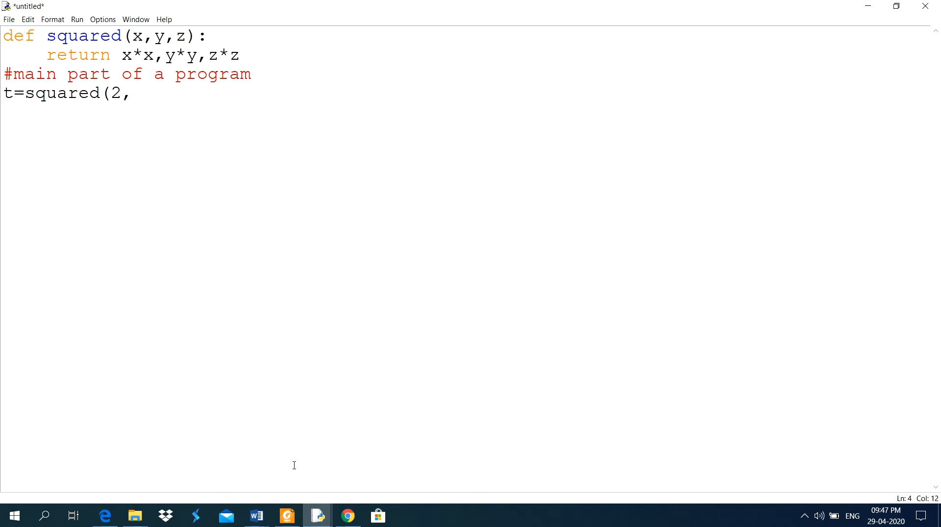
text(3,4)
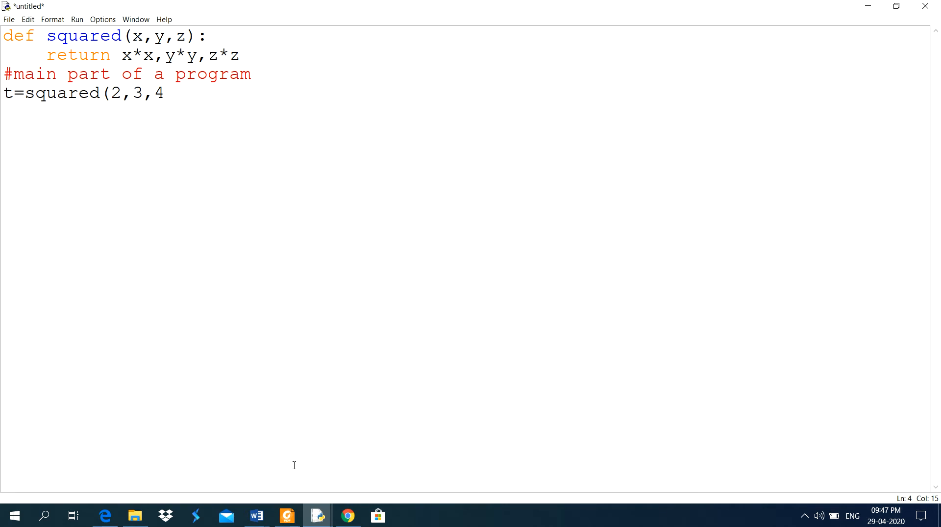
text())
text(print(t)
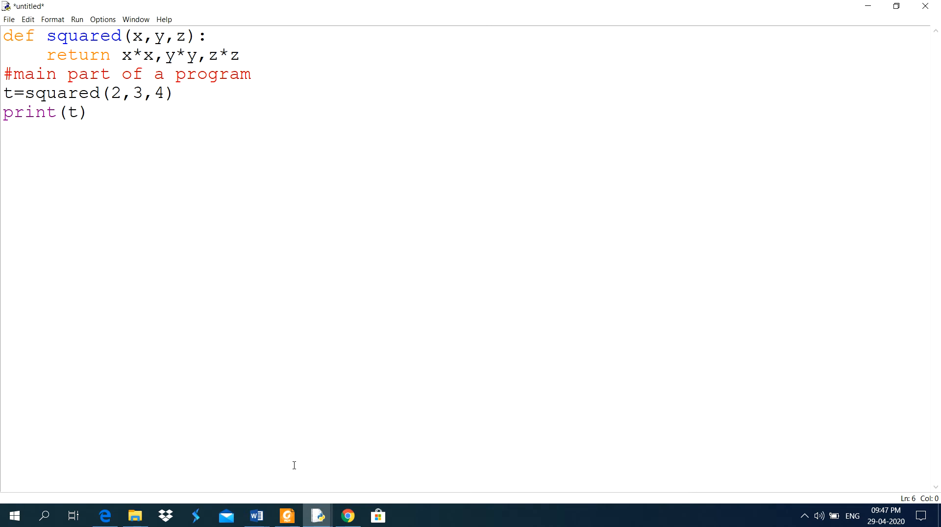
Step: Assign a=4, b=5, c=6 and store squared(a,b,c) in t1
text(a)
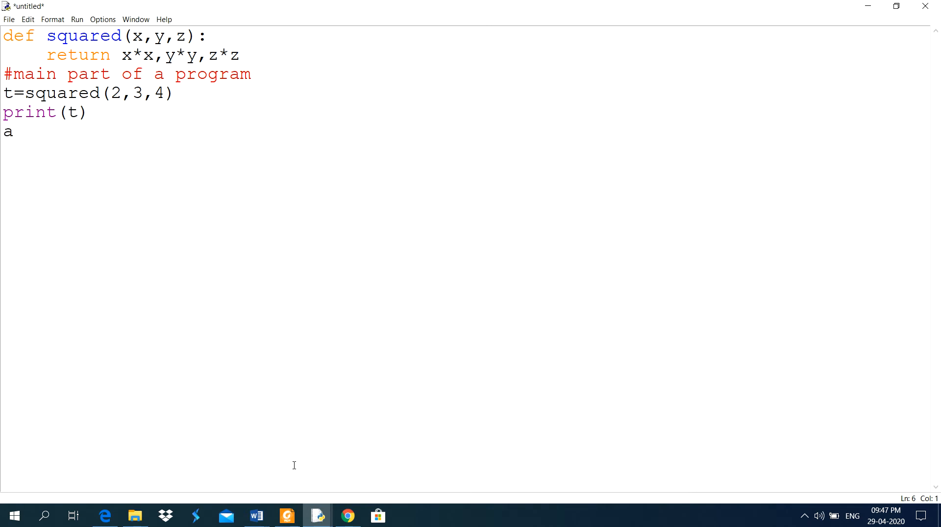
text(=4,)
text(c)
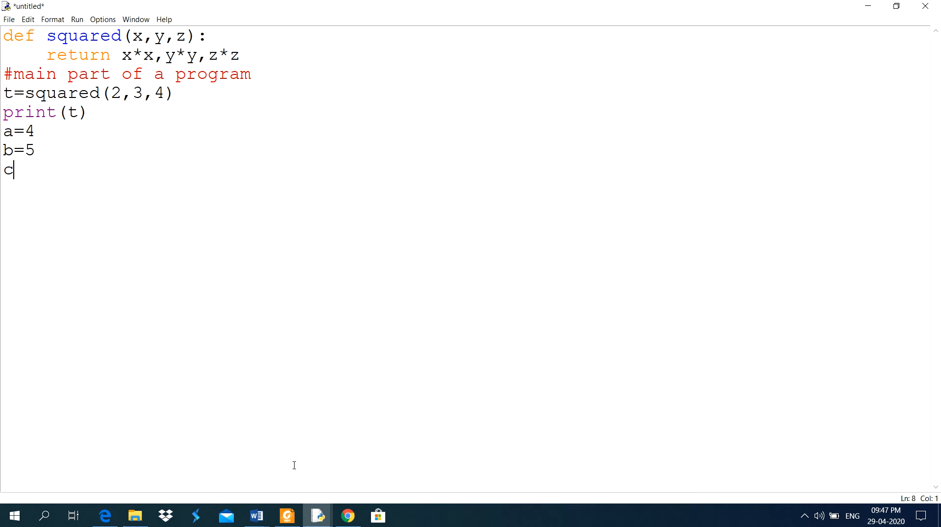
text(=6)
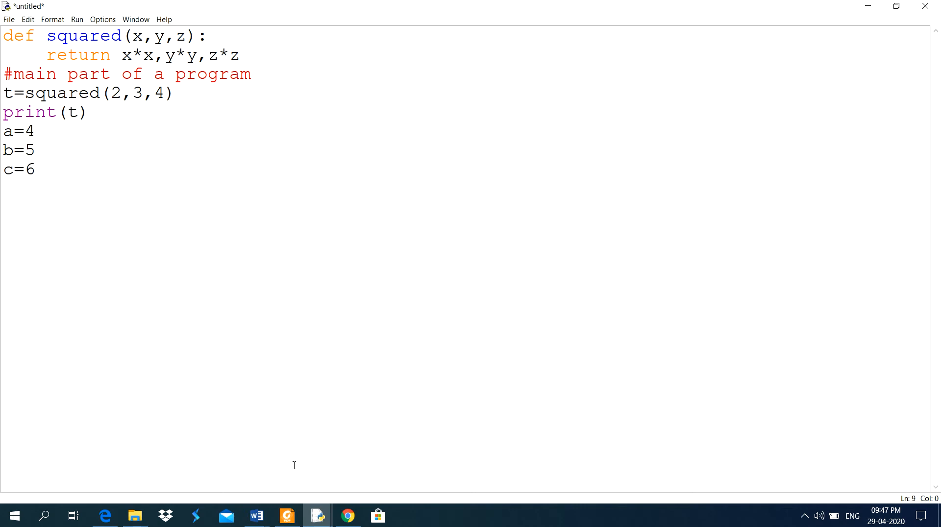
text(t1=)
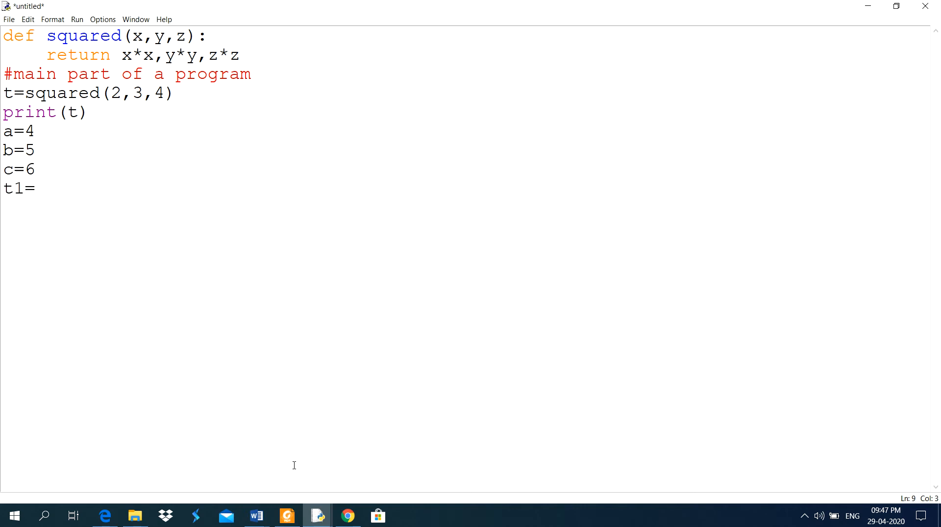
text(suq)
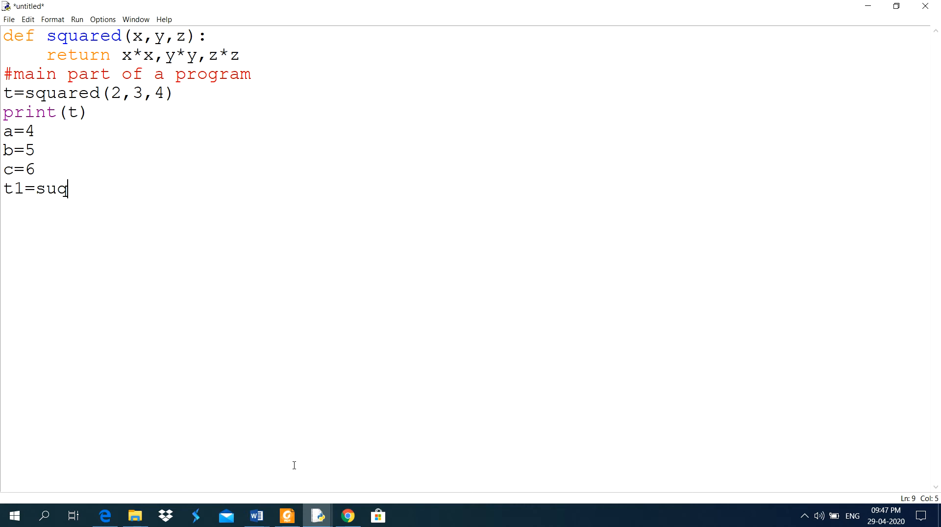
text(ua)
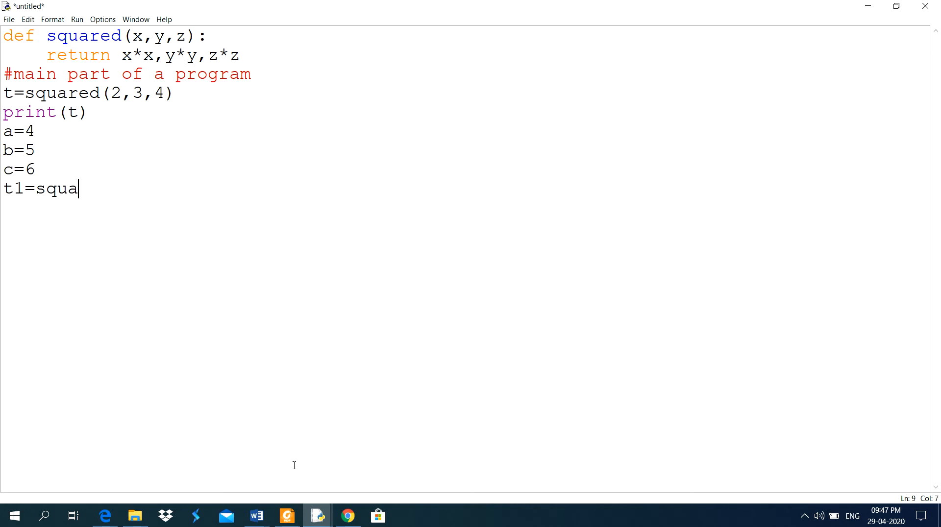
text(red(2)
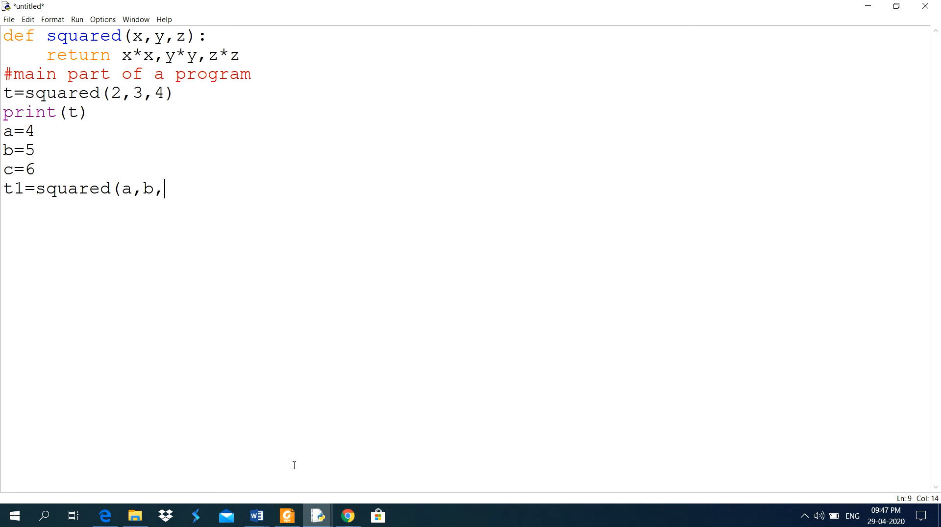
text(c))
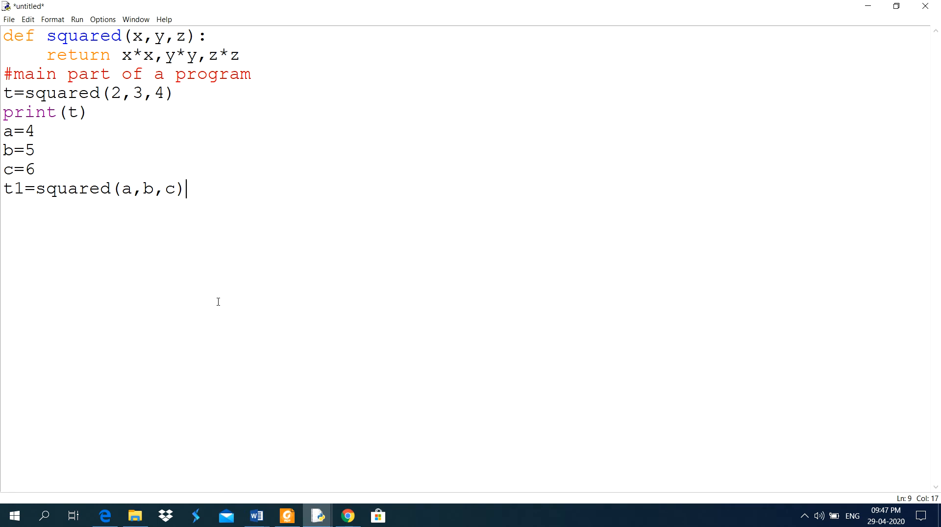
mouse_move(192, 54)
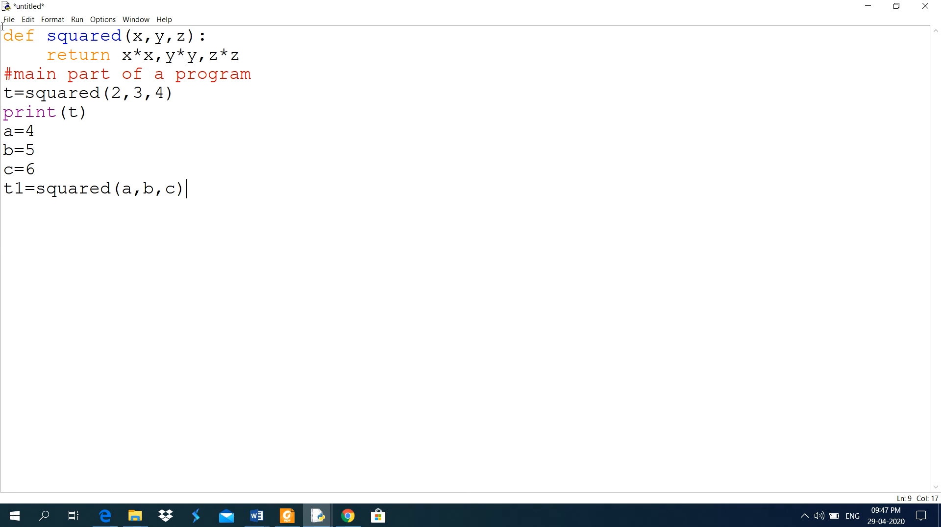
Step: Save the script as prog21.py in F:\PythonProjects
click(9, 20)
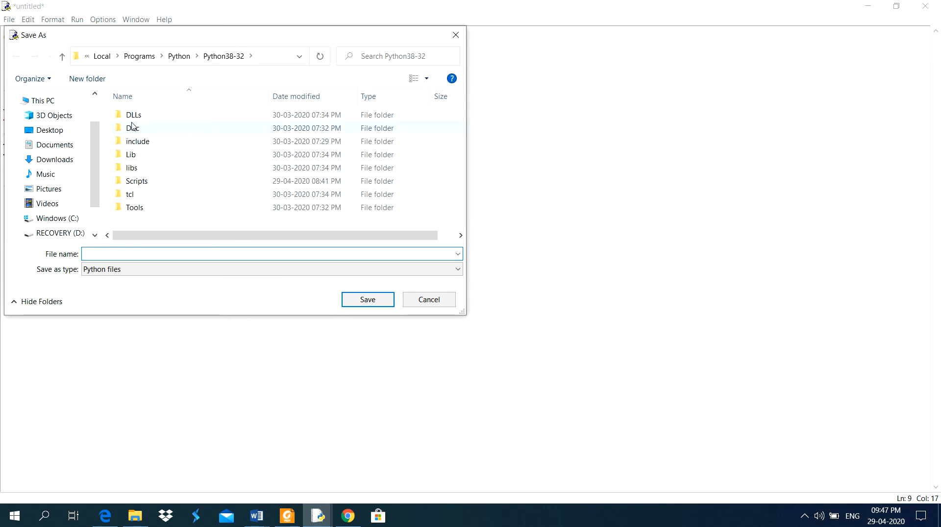
scroll(down, 3)
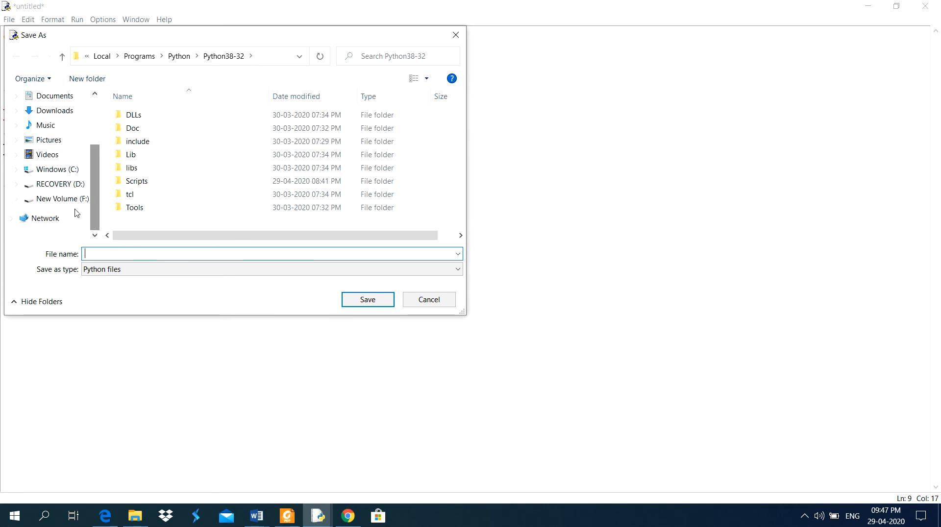
click(60, 199)
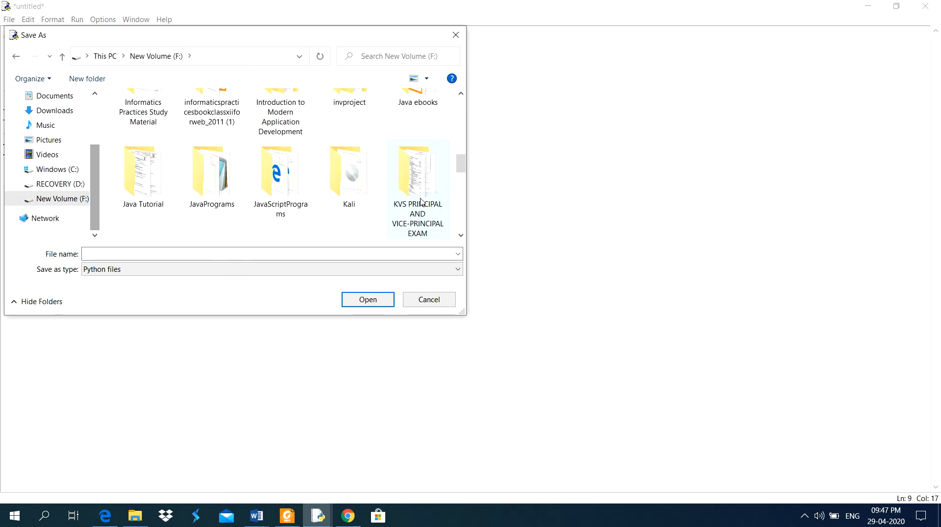
scroll(down, 3)
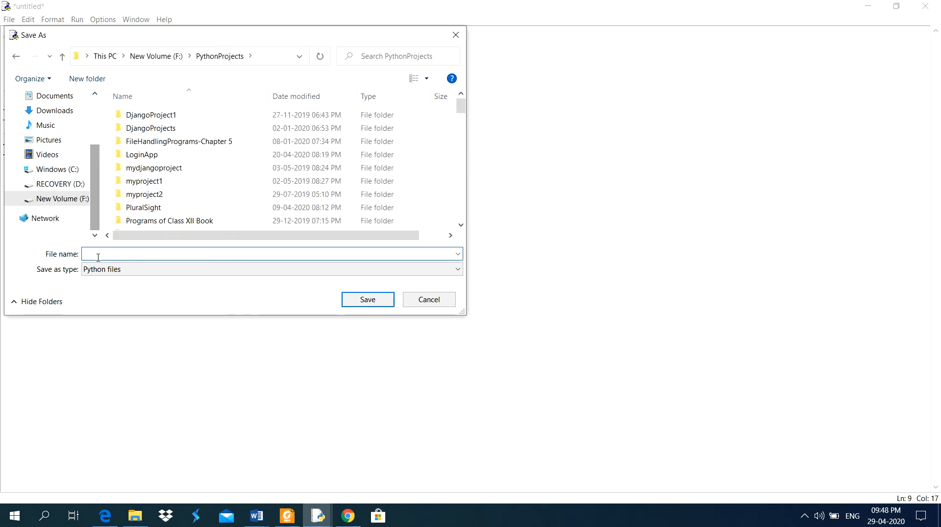
text(prog)
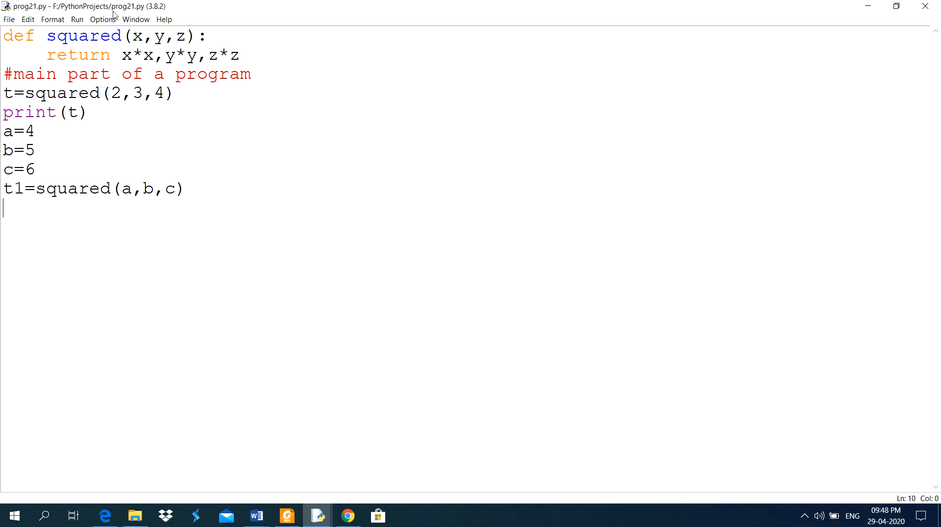
Step: Run prog21.py with Run Module and return to the editor
click(76, 19)
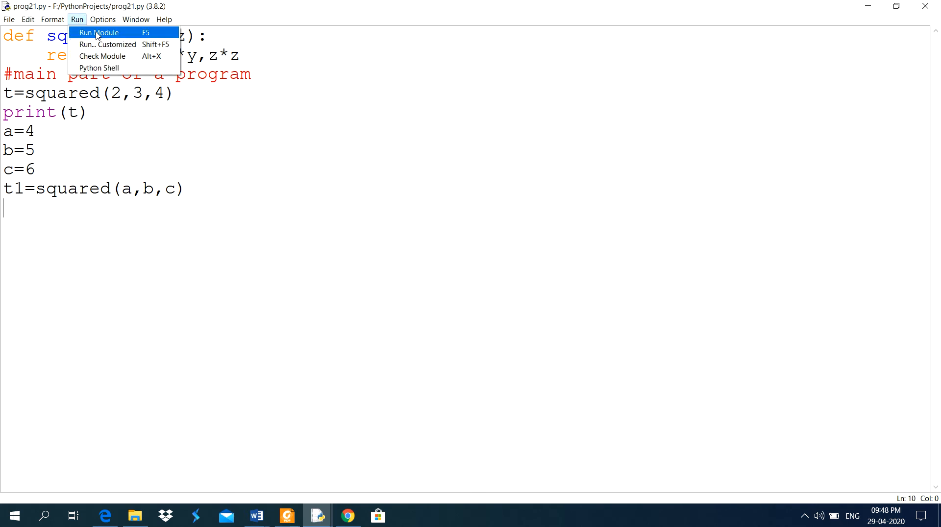
click(98, 32)
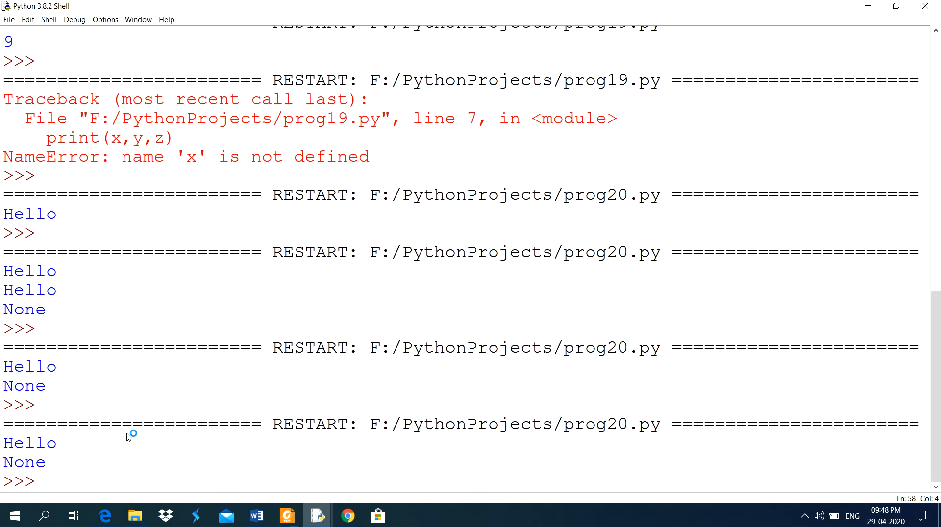
mouse_move(113, 432)
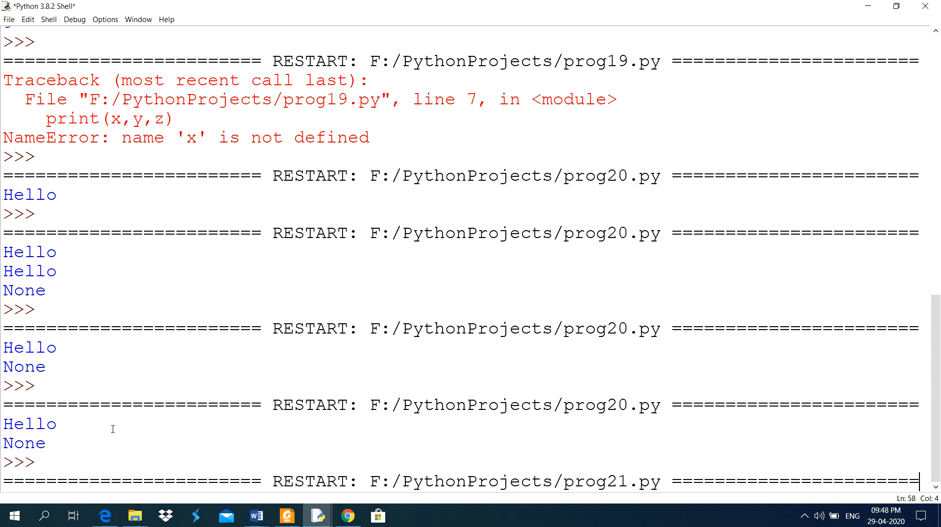
key(F5)
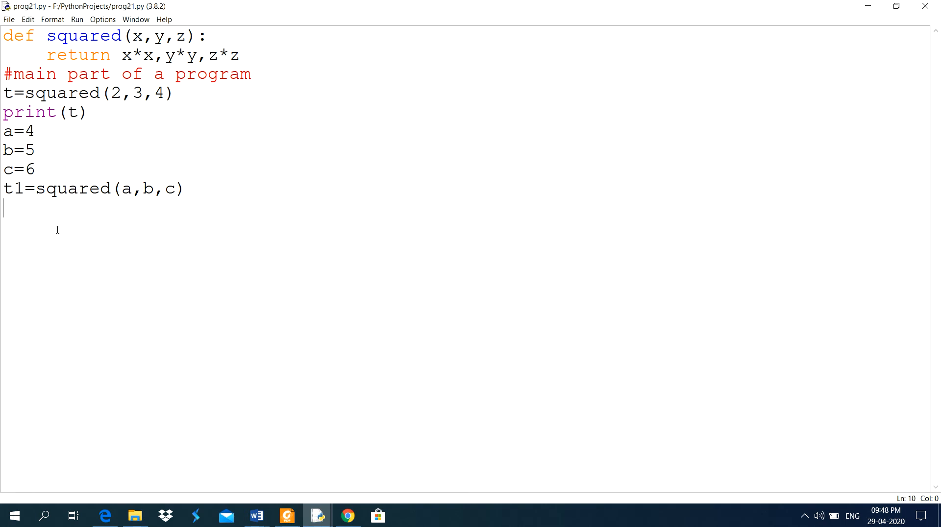
Step: Add print(t1), save and rerun to show (4, 9, 16) and (16, 25, 36)
text(print)
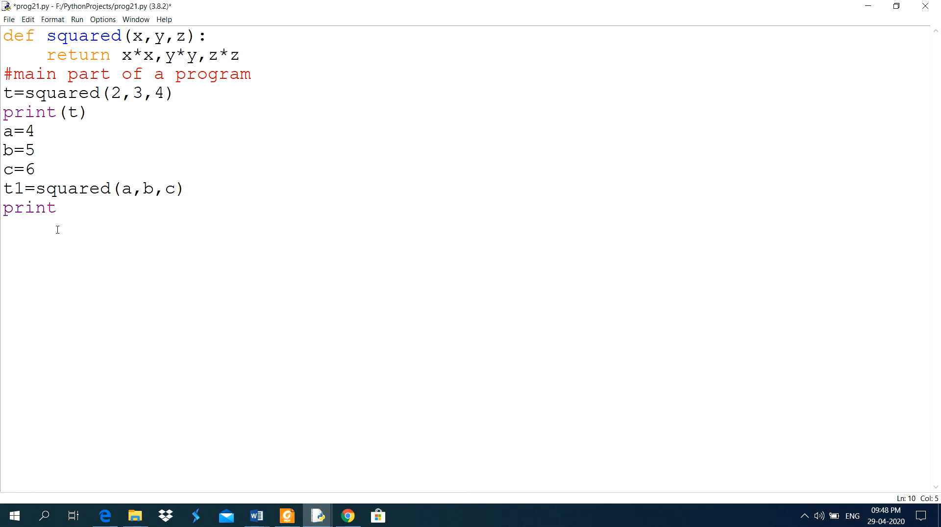
text((t1))
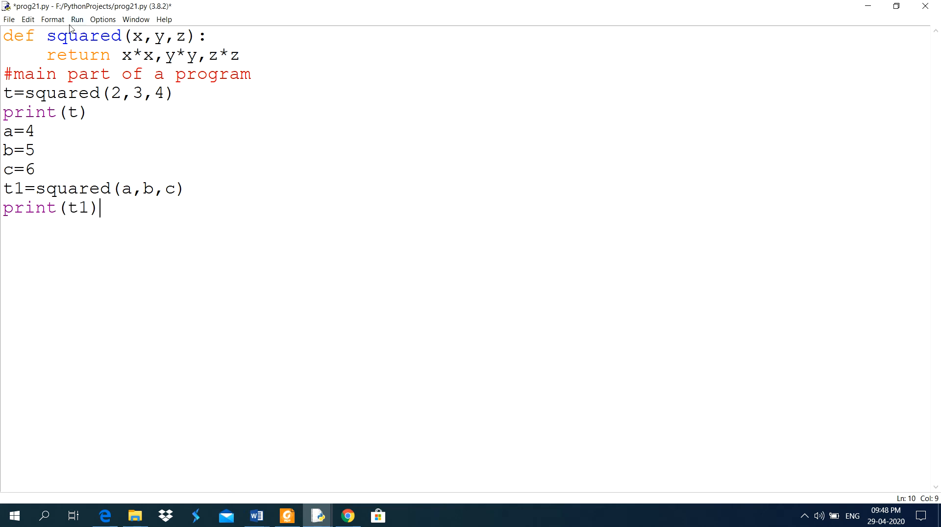
click(76, 19)
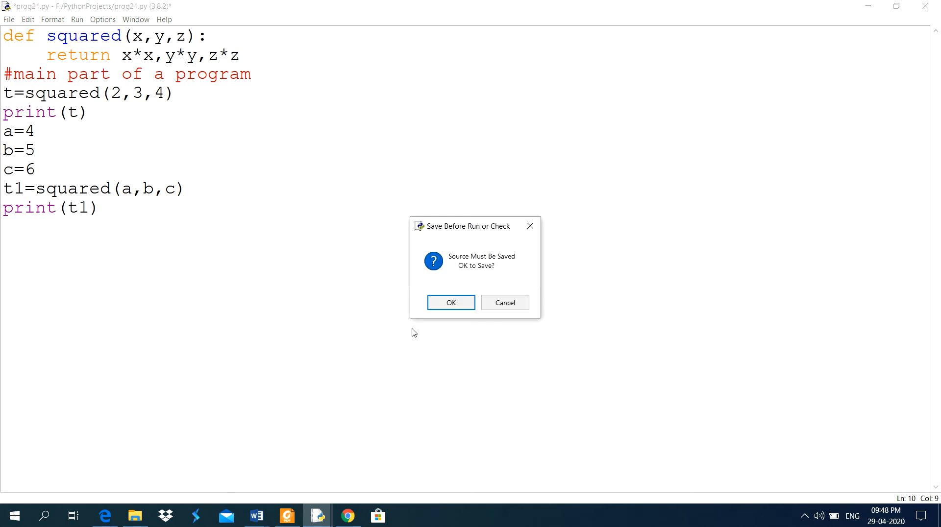
click(451, 302)
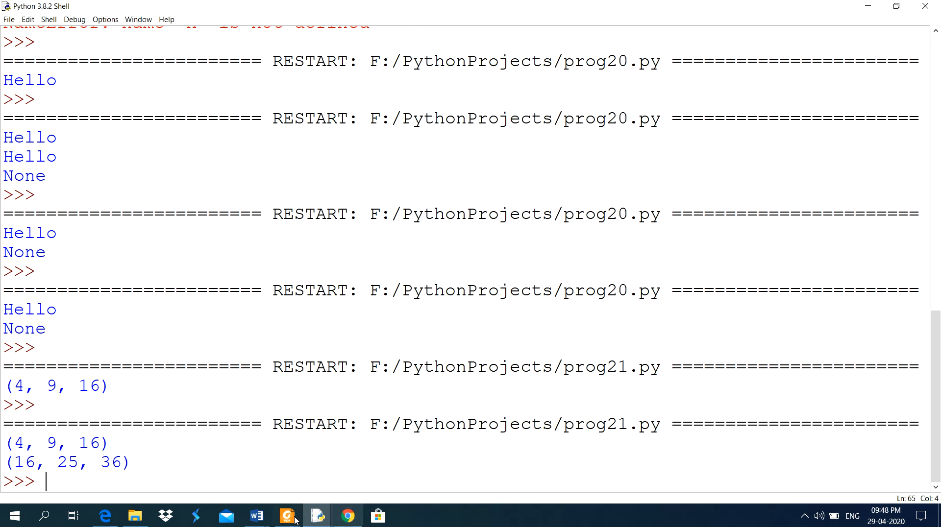
mouse_move(287, 516)
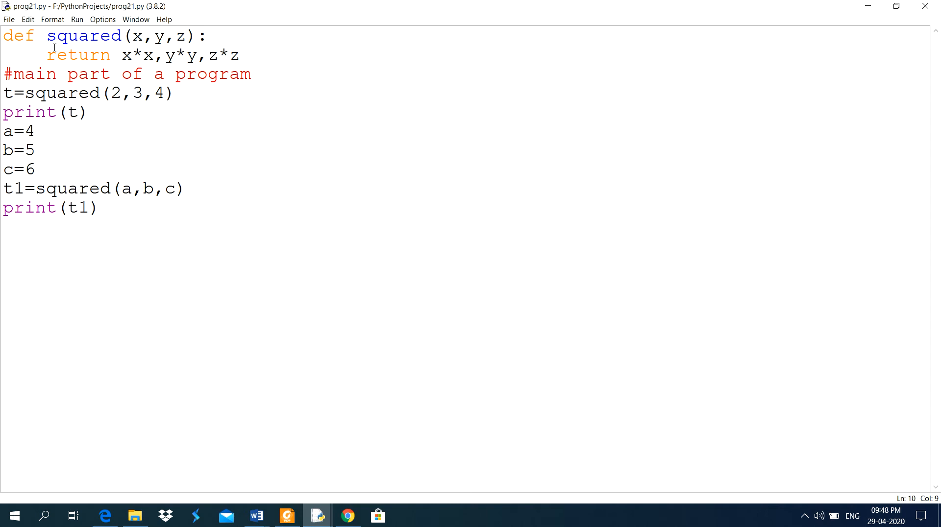
mouse_move(141, 58)
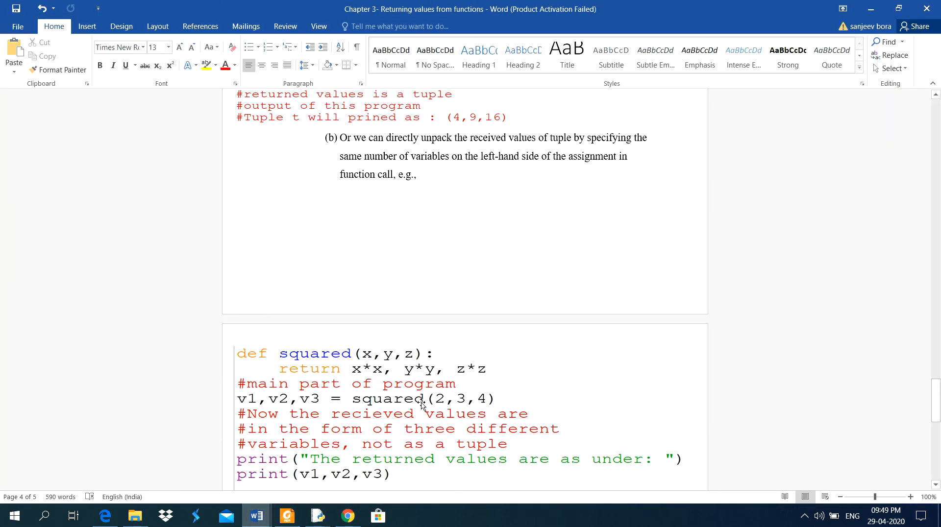
Step: Review the v1,v2,v3 = squared(2,3,4) example in the Word notes, then return to prog21.py
scroll(down, 3)
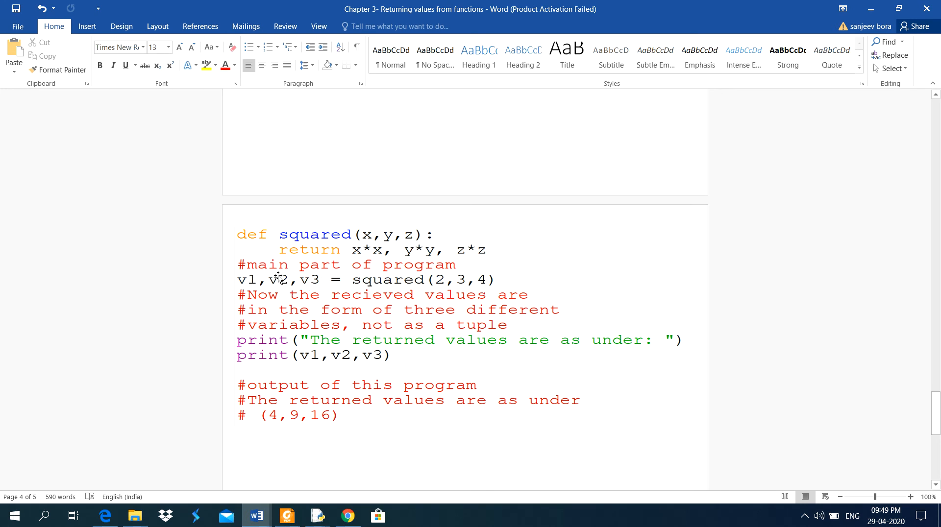
mouse_move(444, 283)
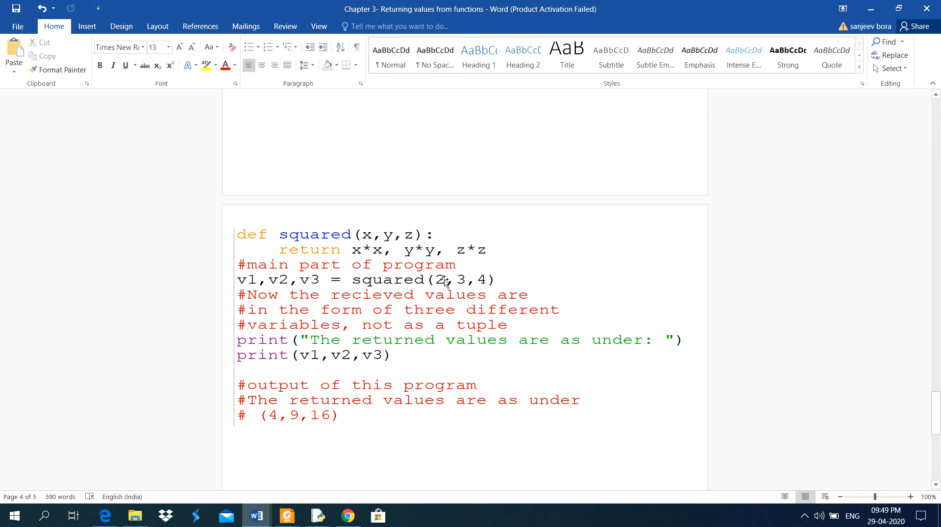
mouse_move(486, 280)
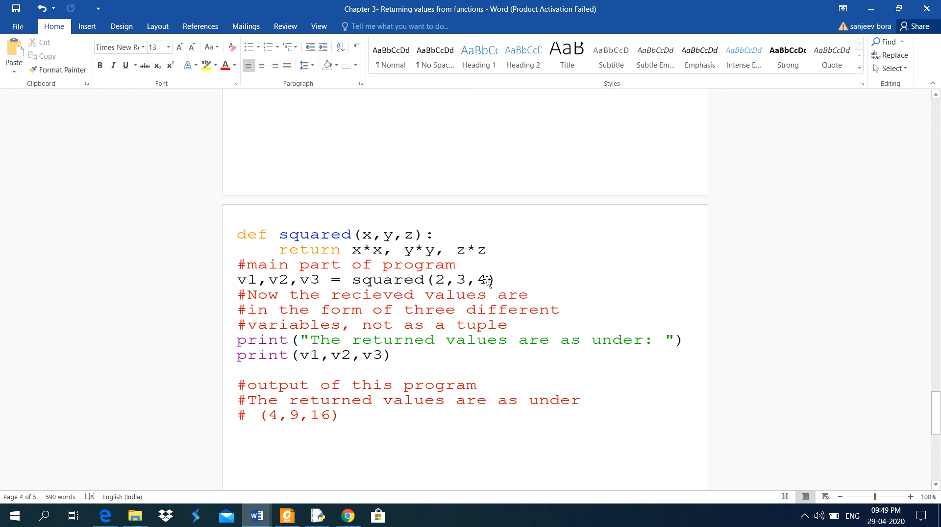
click(317, 520)
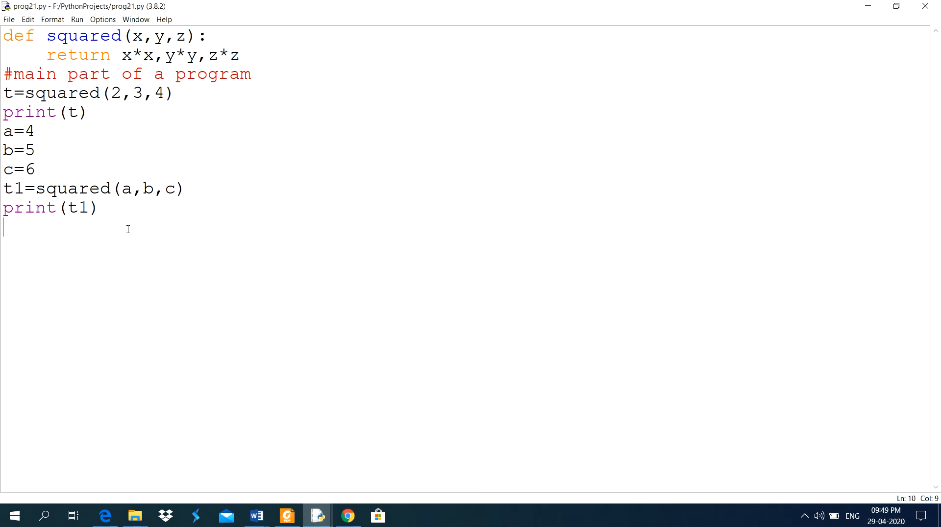
Step: Add the unpacking line p,q,r=squared(5,7,9), fixing the misspelled function name
text(p,)
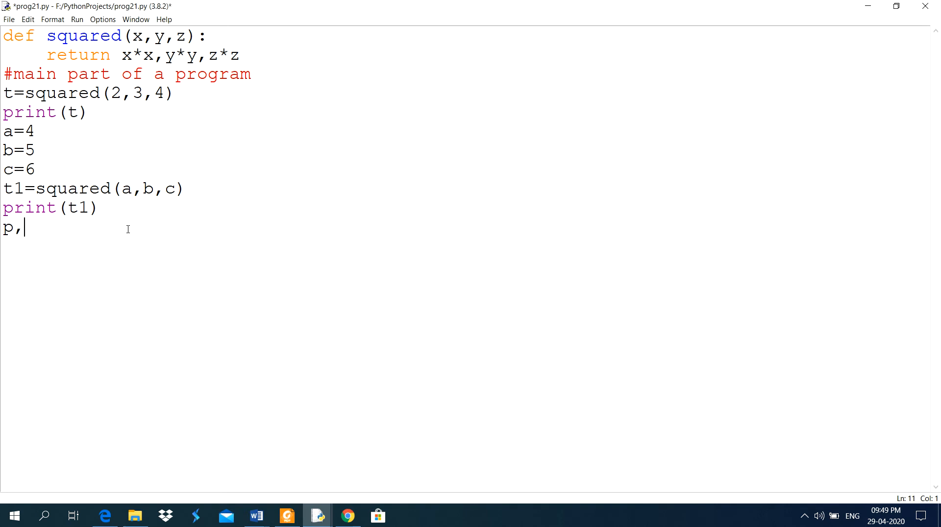
text(q,r)
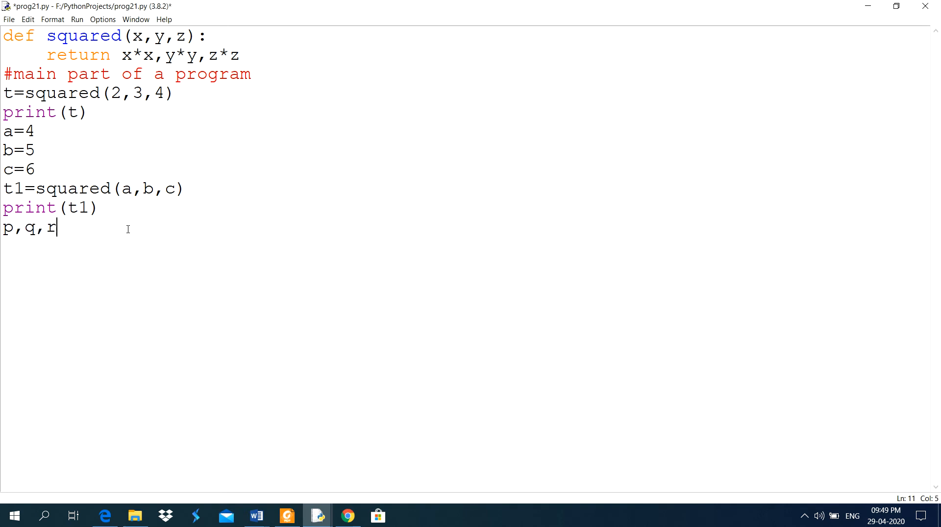
text(=suqr)
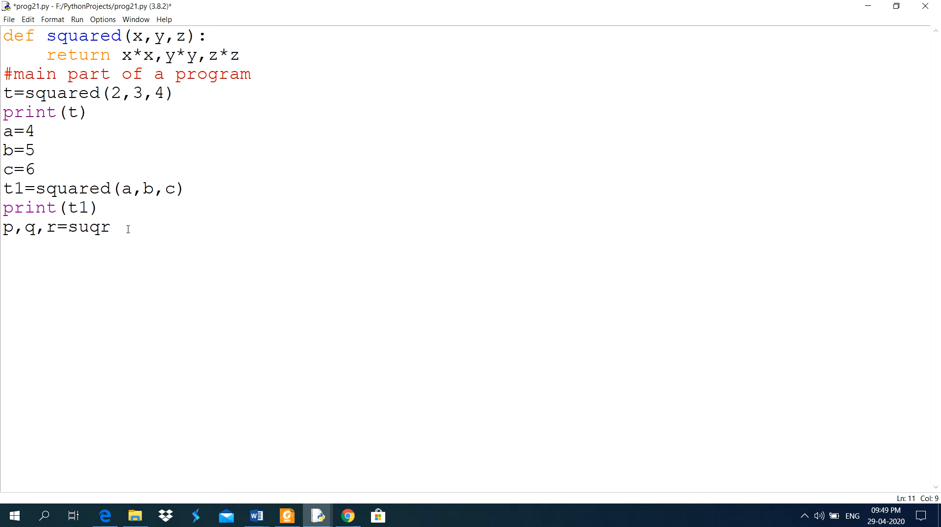
key(Backspace)
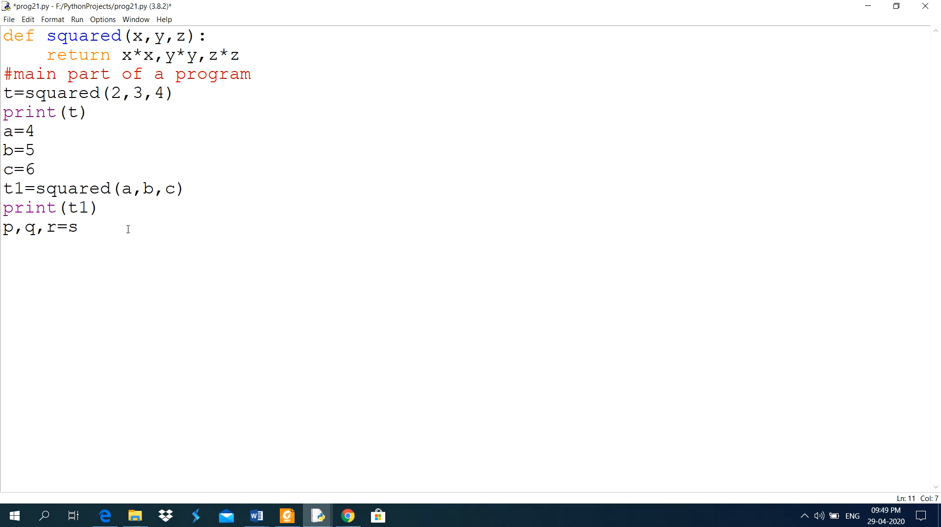
text(quare)
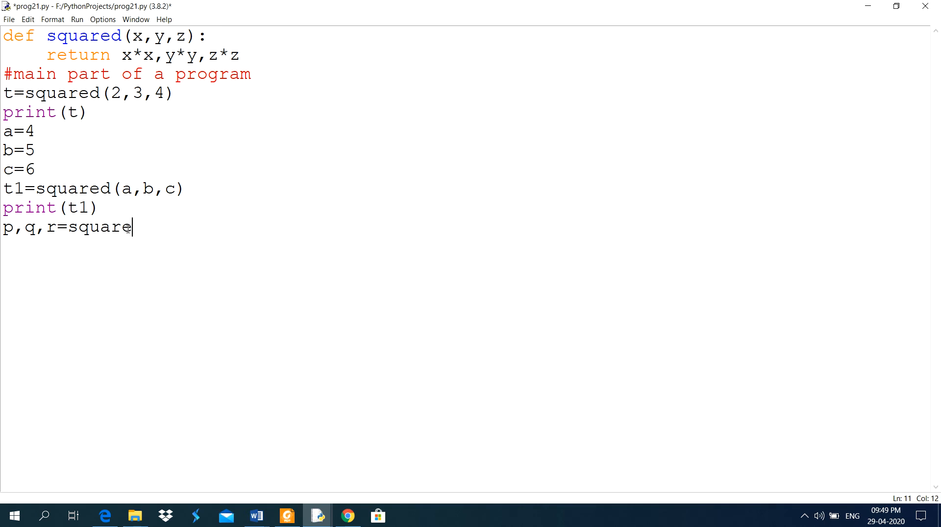
text(()
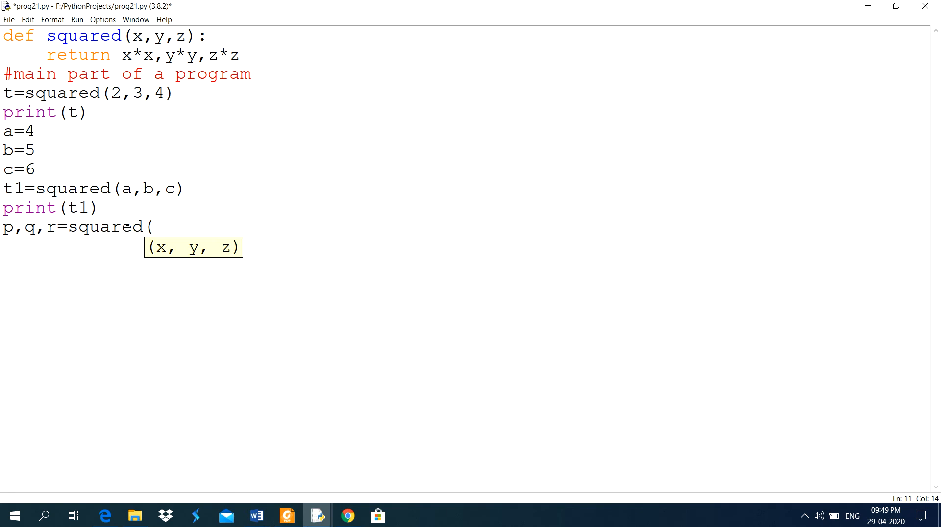
text(5,7,)
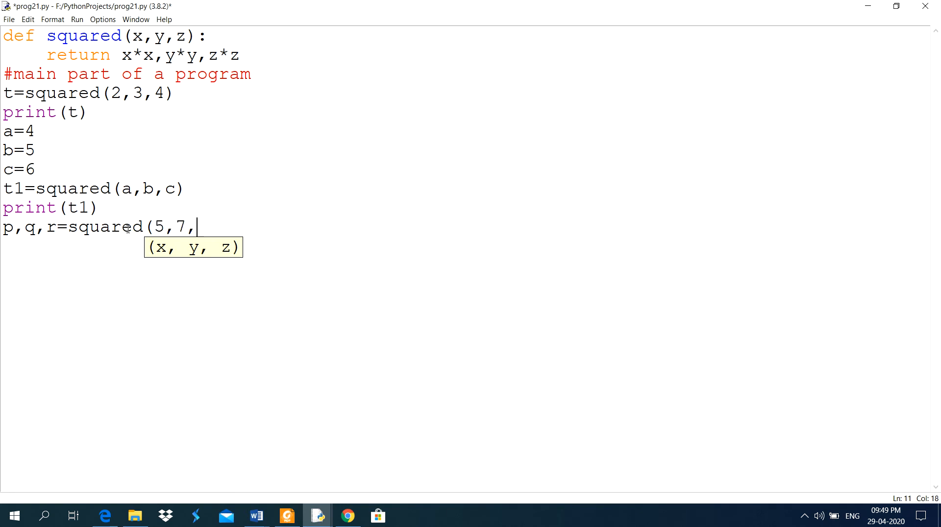
text(9))
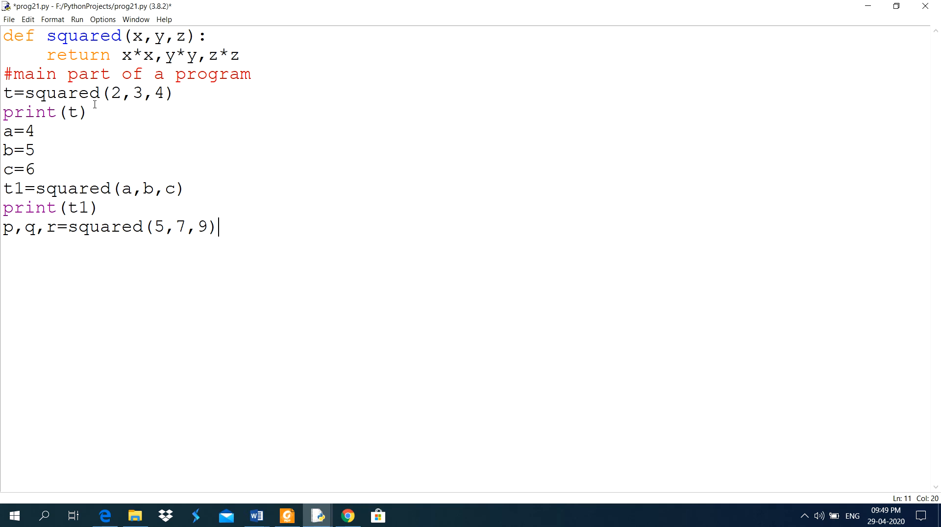
mouse_move(175, 93)
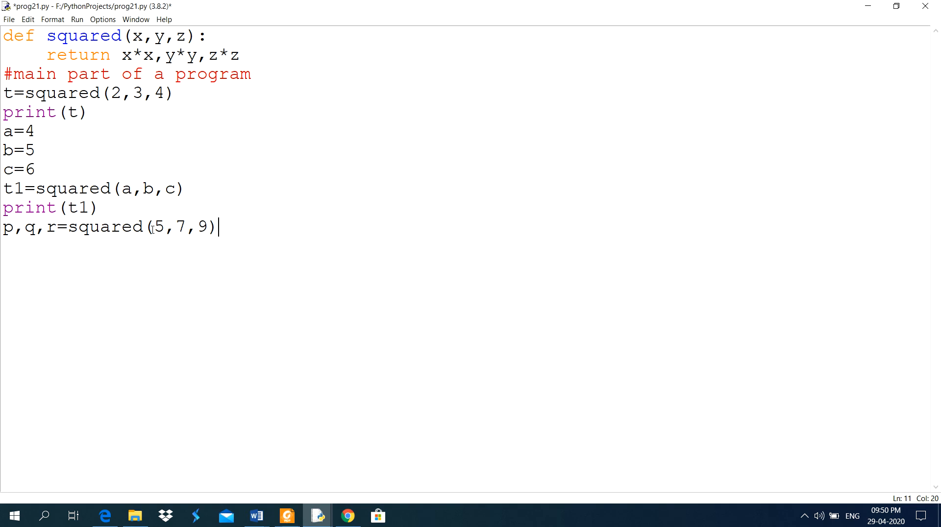
mouse_move(241, 231)
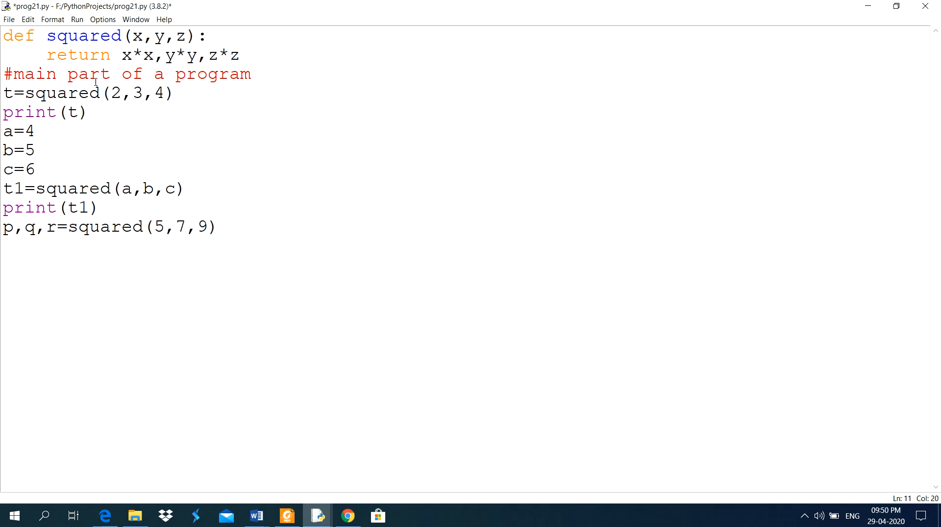
Step: Save prog21.py with the new unpacking line
click(76, 20)
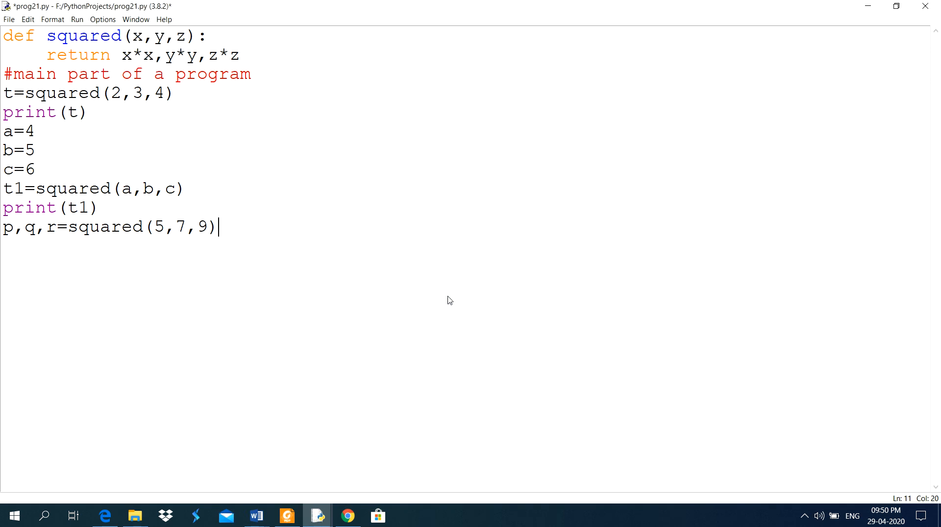
key(F5)
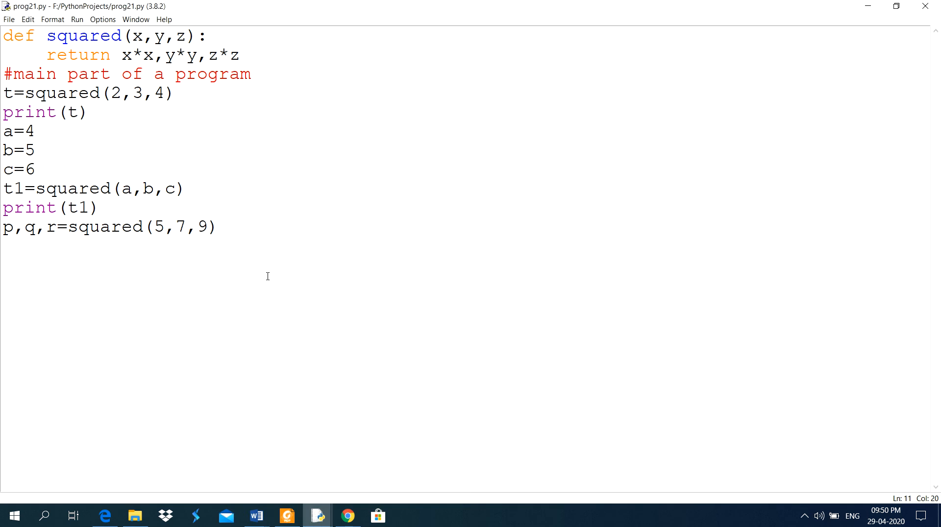
Step: Add the final line print("p=",p,"q=",q,"r=",r)
text(print)
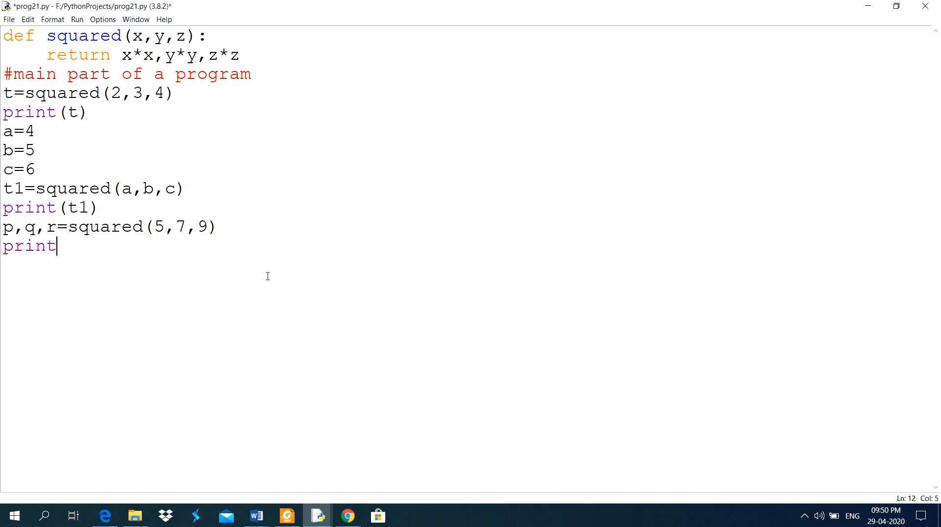
text((")
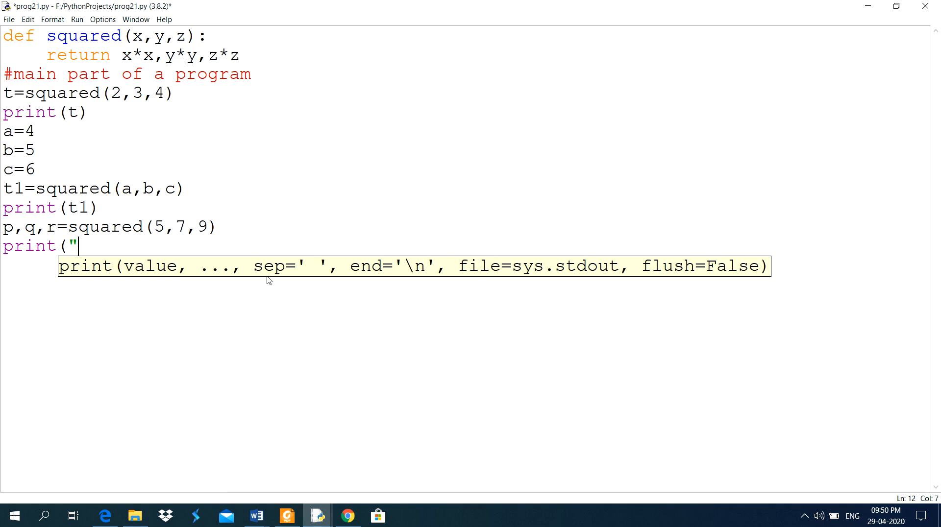
text(p=)
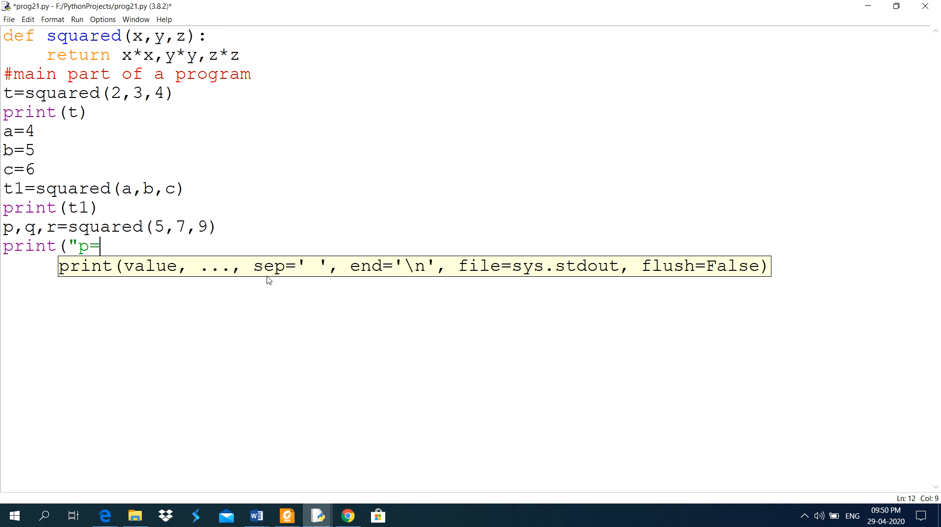
text(",)
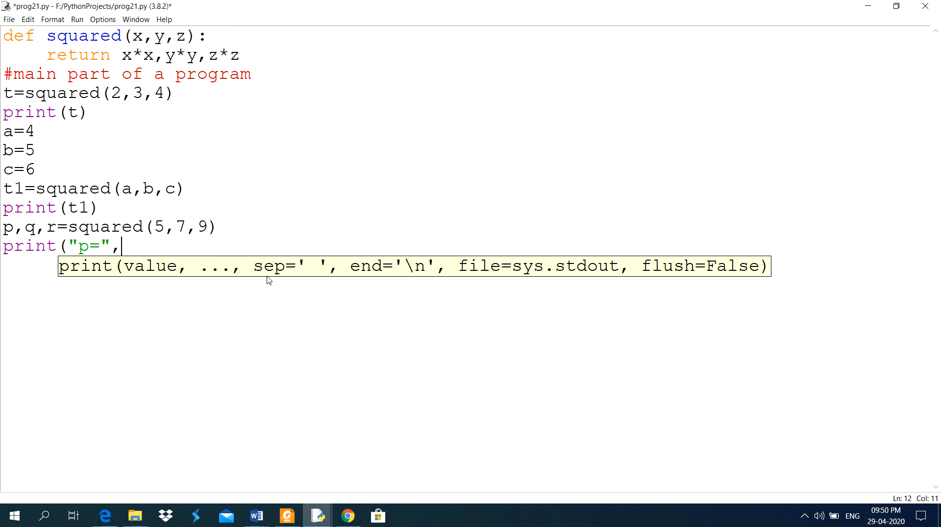
text(p,")
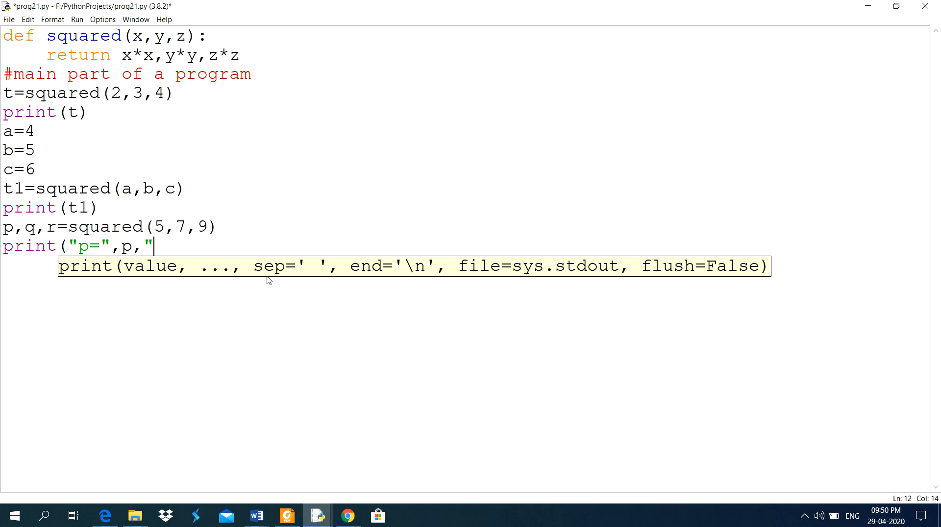
text(q=)
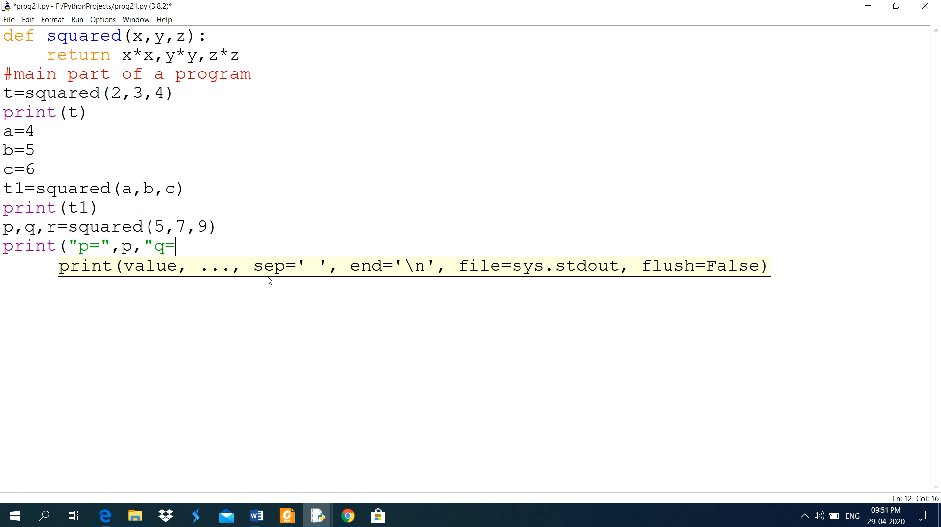
text(,q,"r=",)
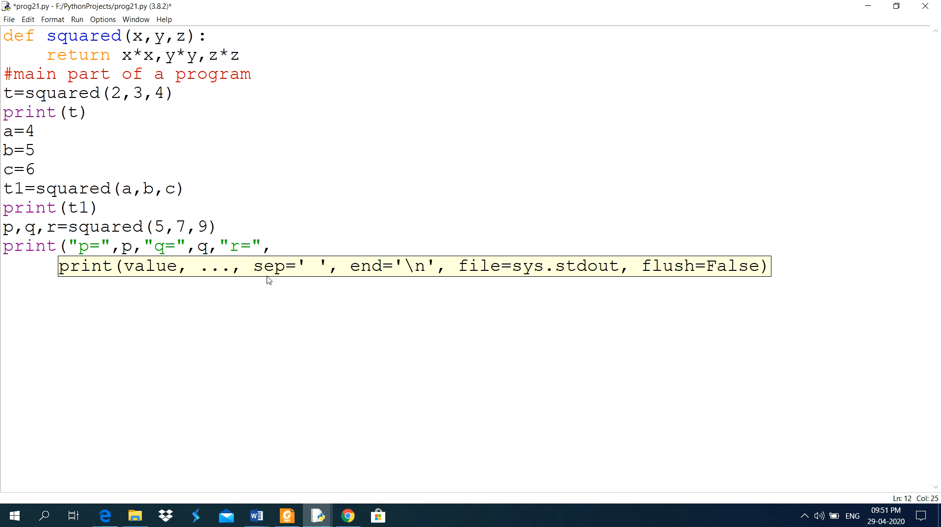
text(r))
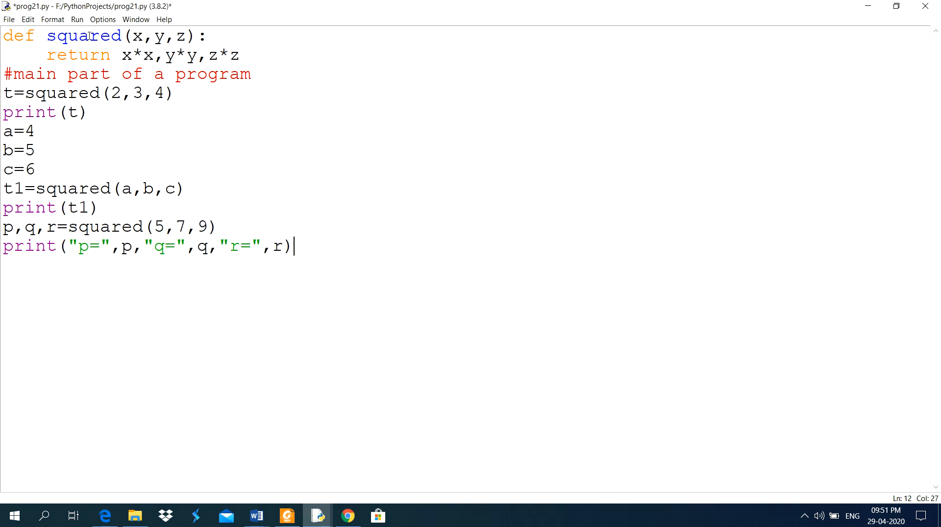
click(76, 20)
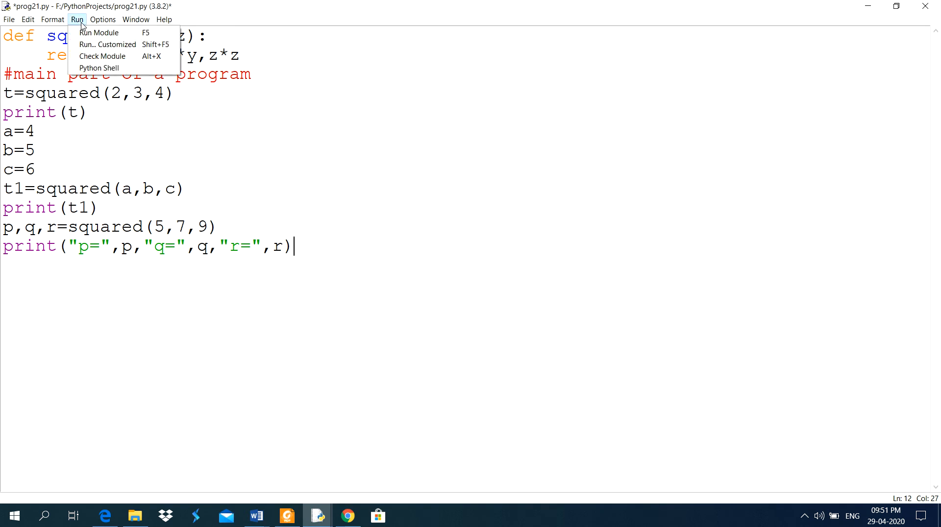
Step: Save and run prog21.py, showing p= 25 q= 49 r= 81 in the shell
click(100, 33)
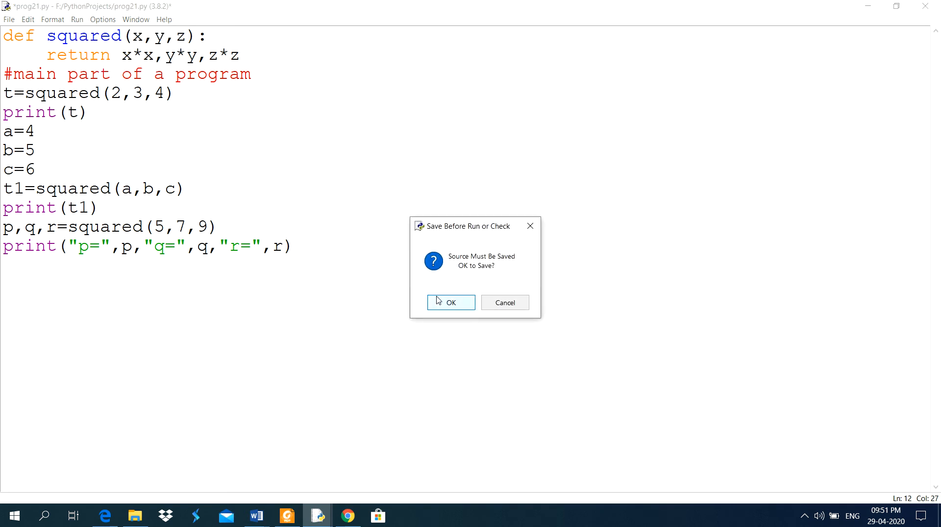
click(450, 302)
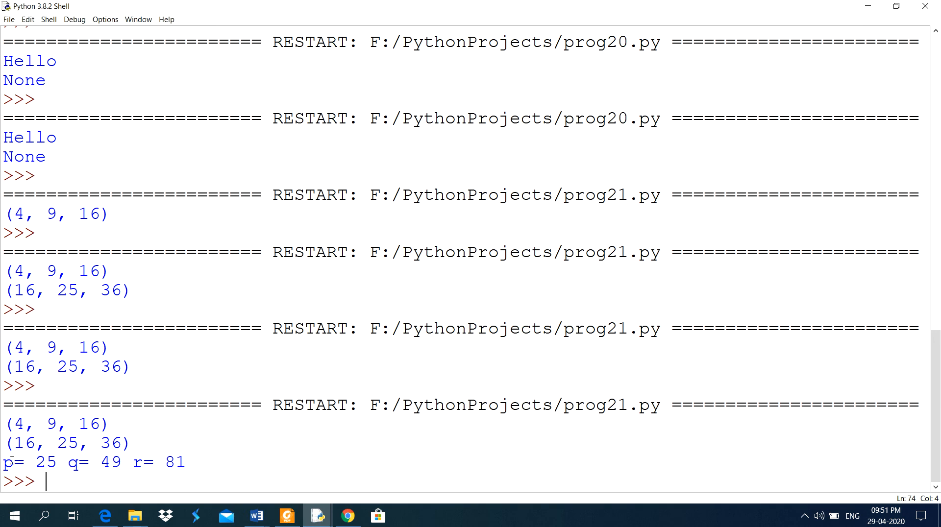
mouse_move(318, 516)
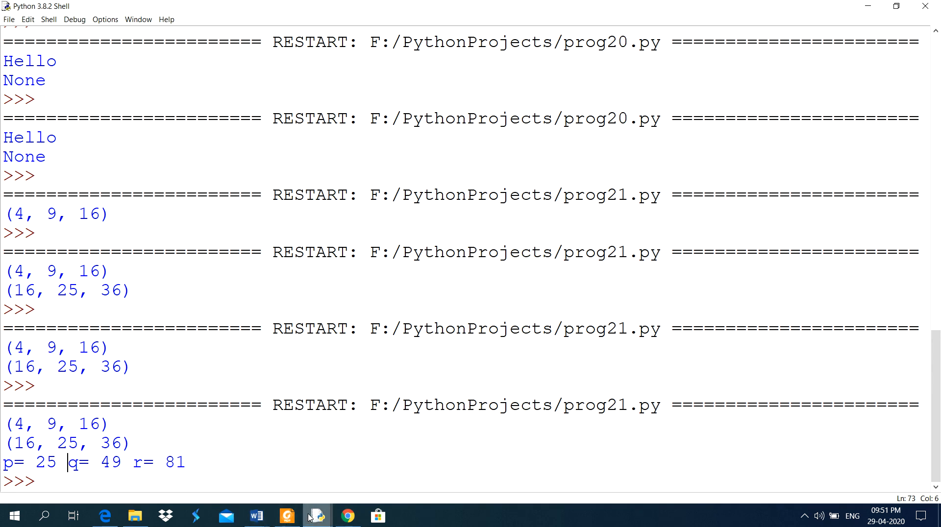
click(317, 515)
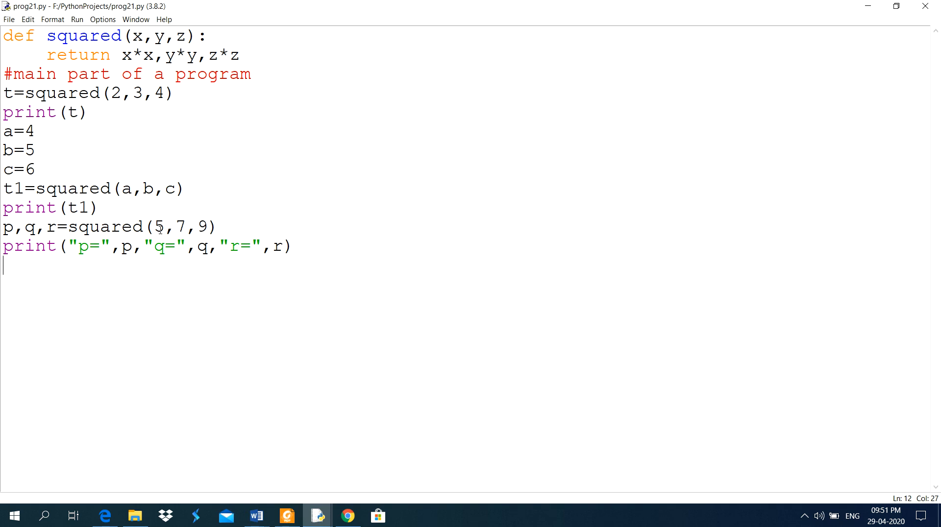
mouse_move(122, 62)
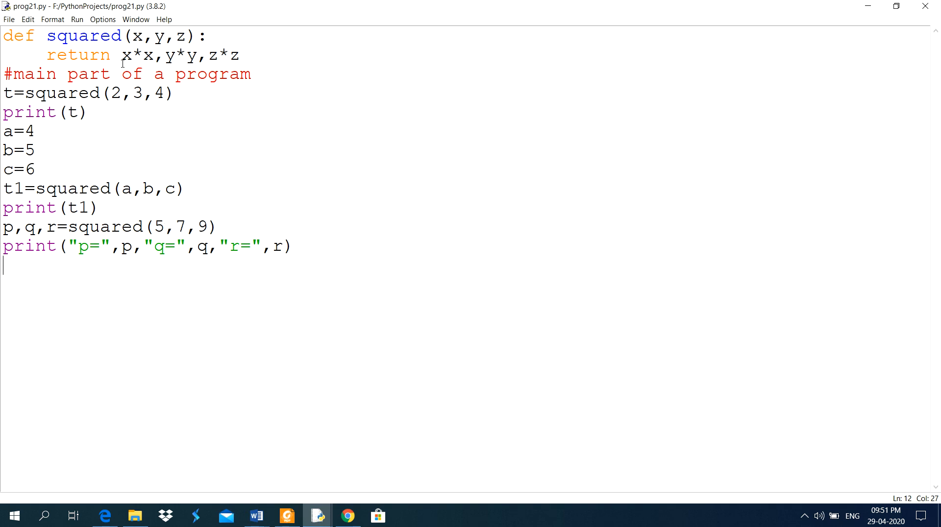
mouse_move(117, 214)
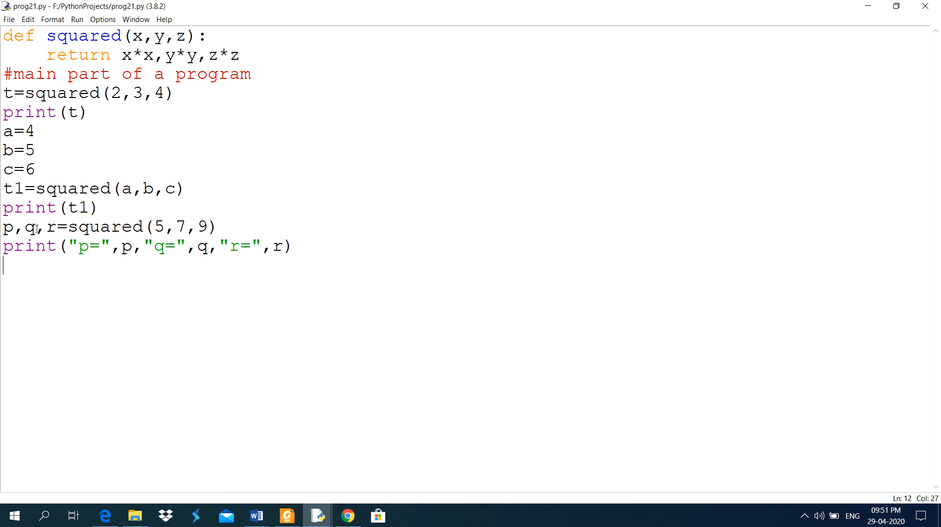
click(58, 226)
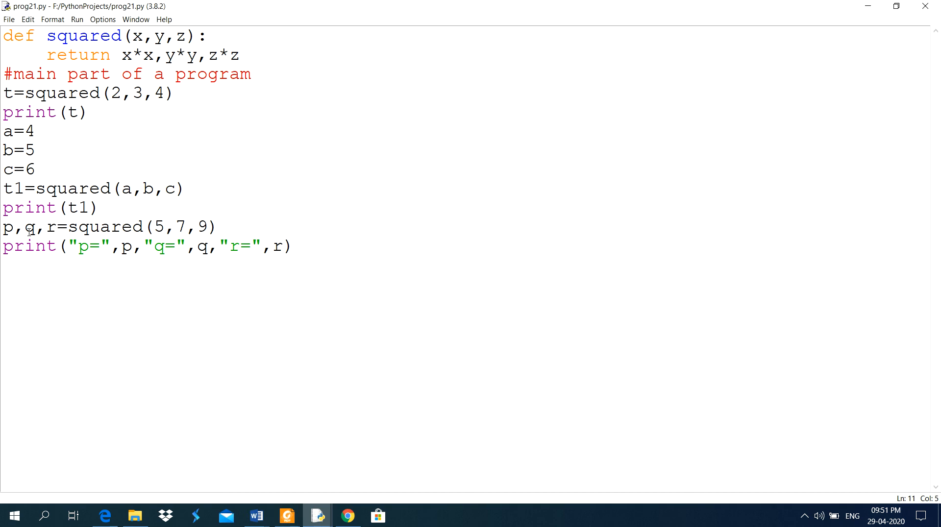
mouse_move(53, 230)
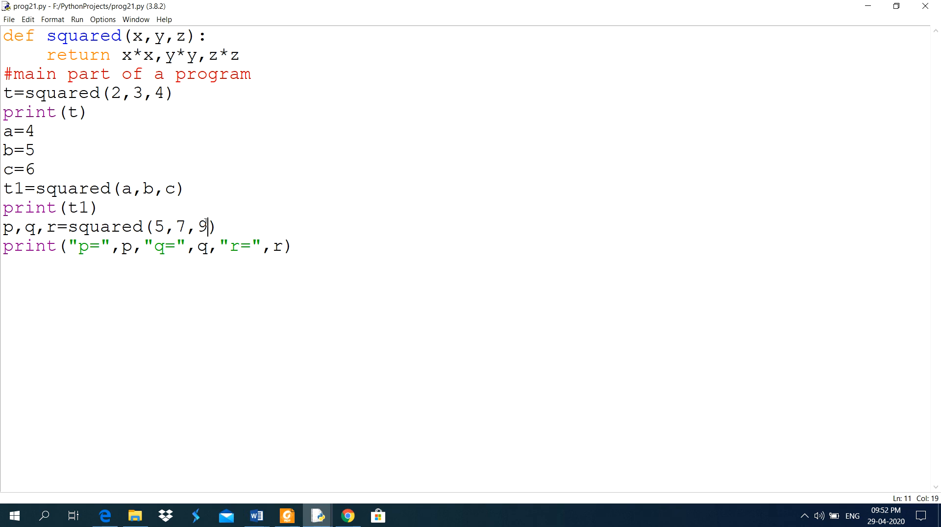
text(,6)
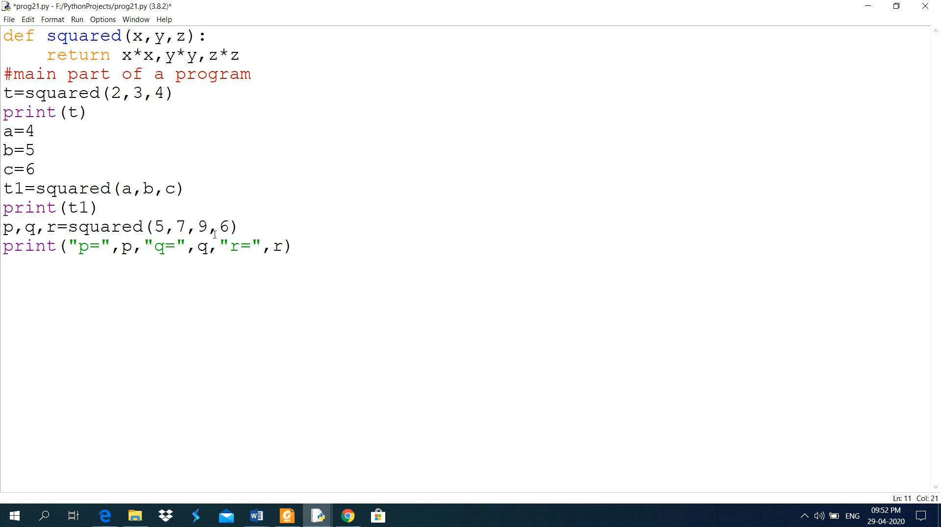
key(Backspace)
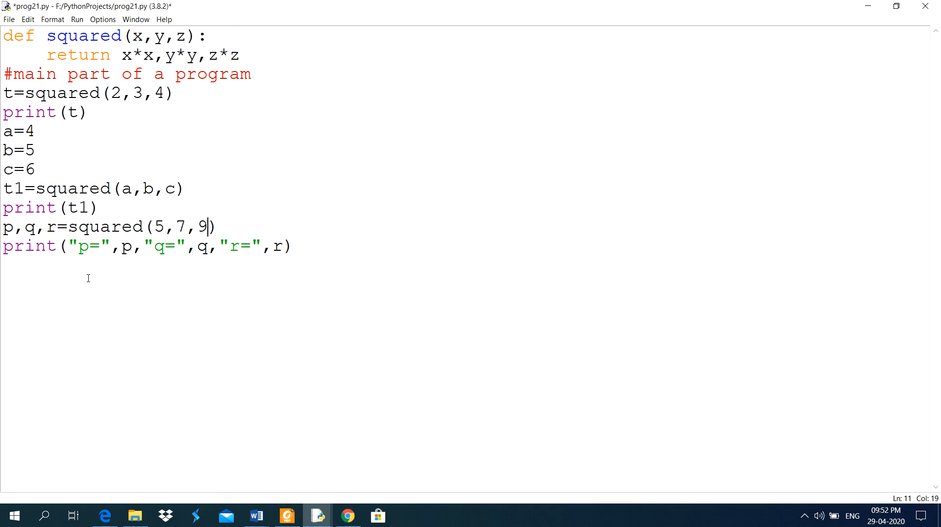
mouse_move(287, 516)
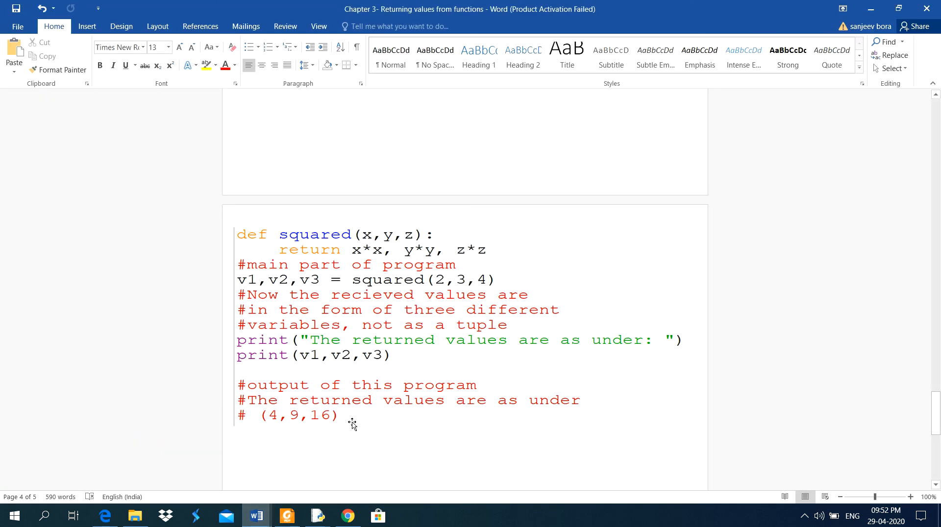
mouse_move(361, 285)
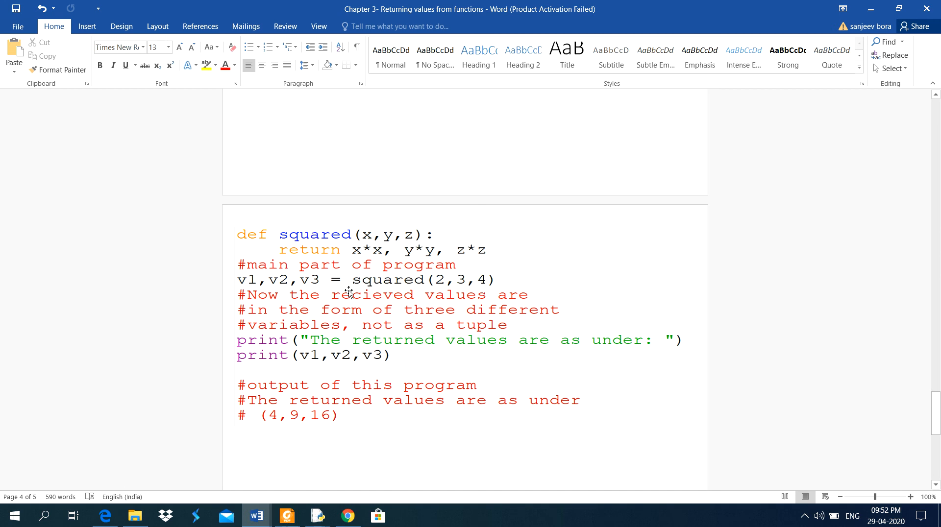
mouse_move(425, 448)
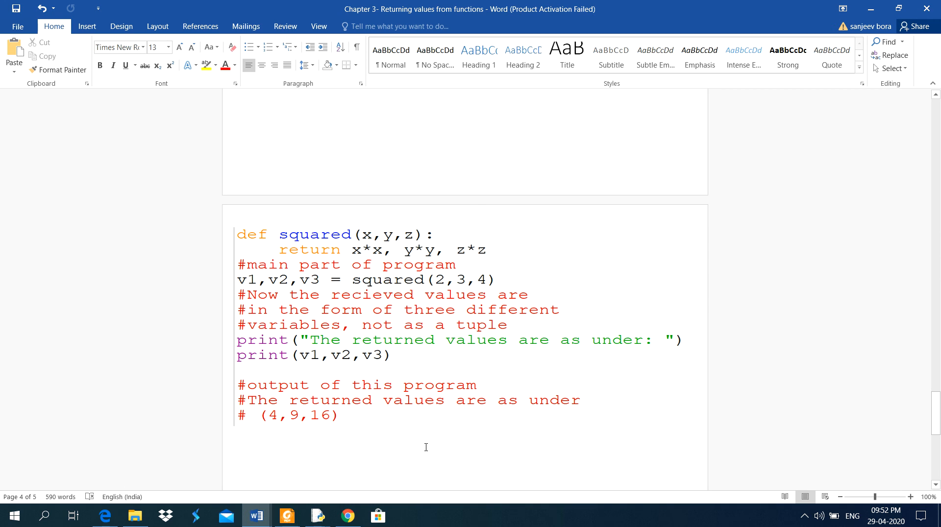
mouse_move(438, 280)
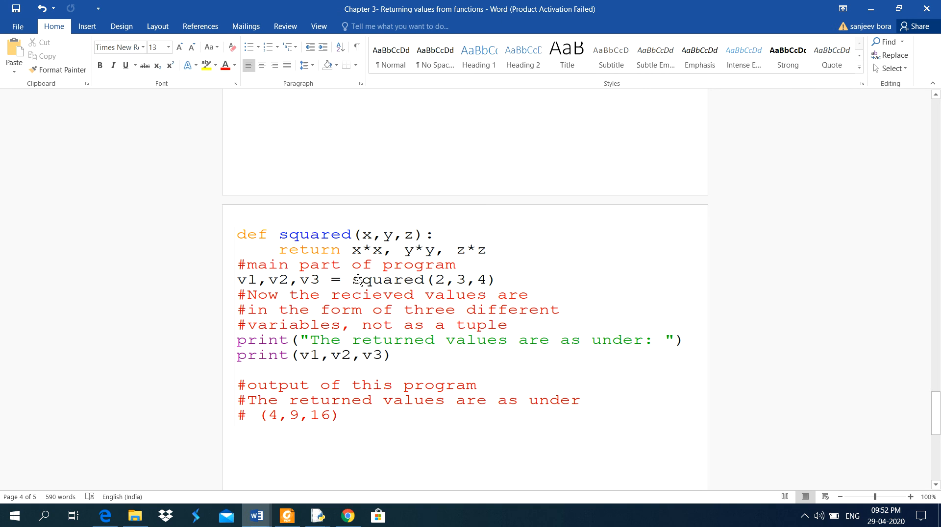
mouse_move(364, 410)
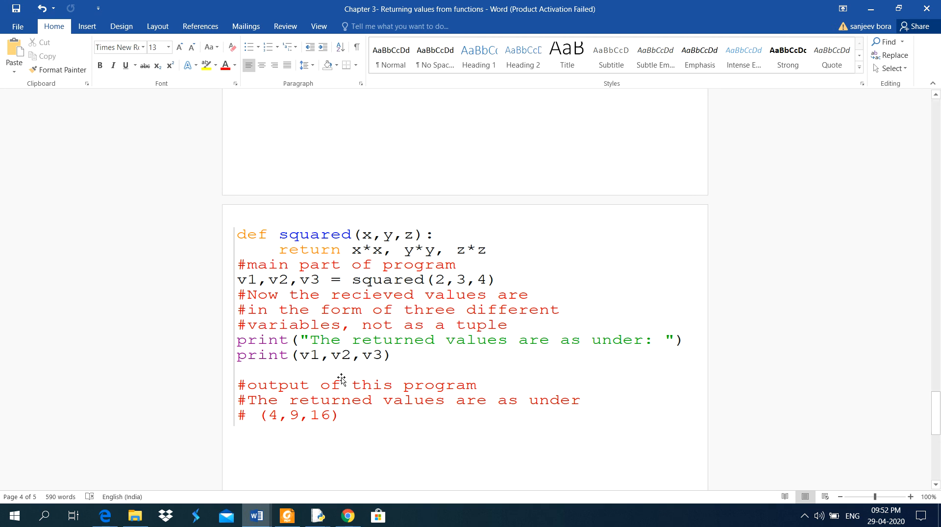
Step: Scroll the Word notes to the Returning Multiple Values squared() example
scroll(down, 3)
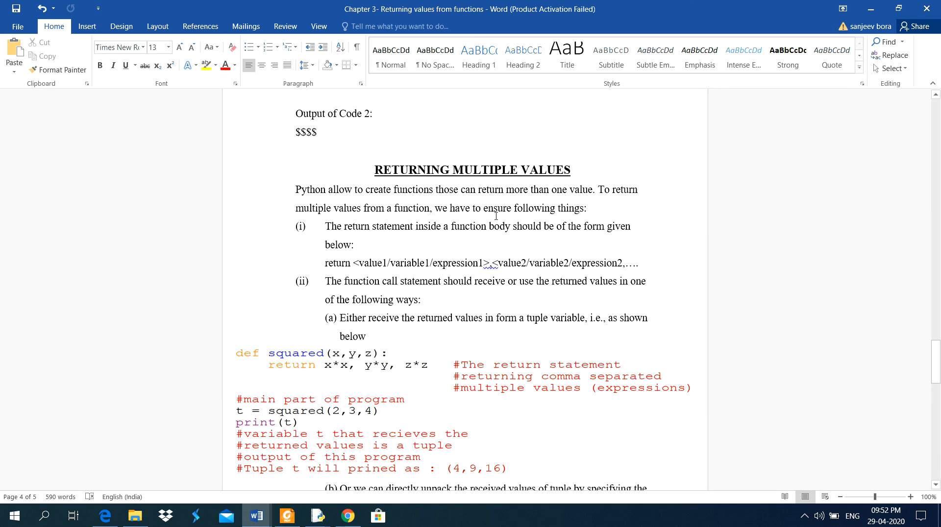
mouse_move(682, 367)
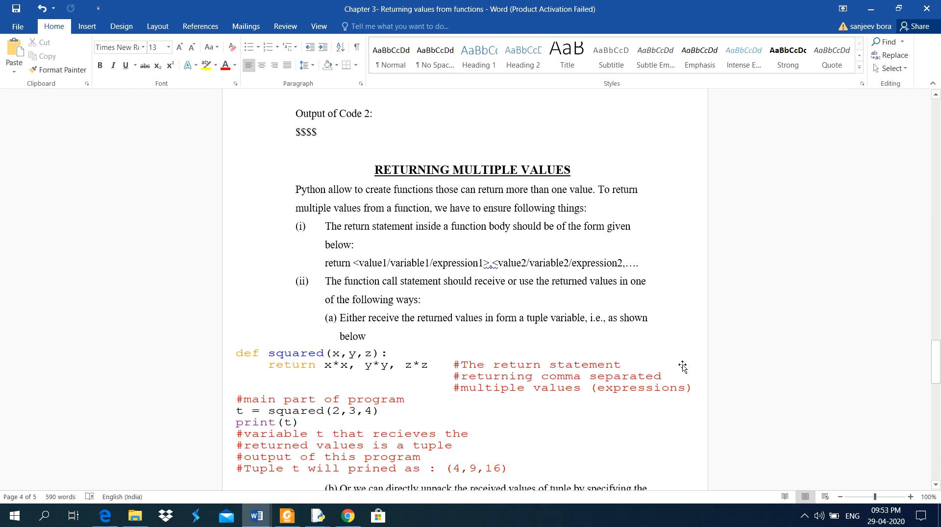